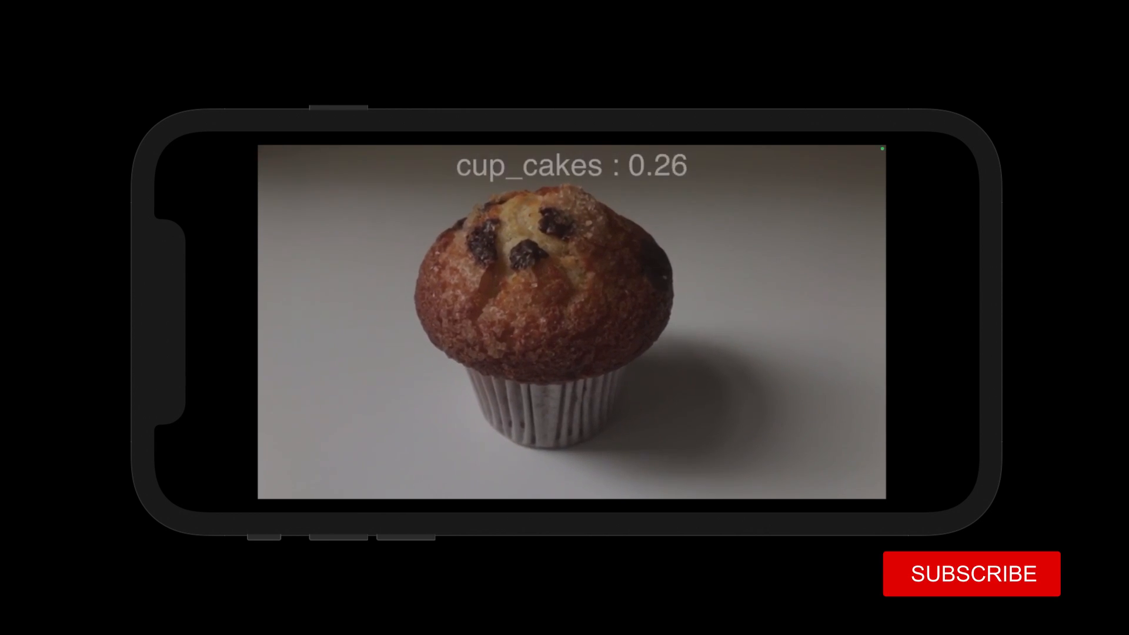
Step: Browse Apple's Machine Learning developer page to its Models and Resources sections
{"action": "left_click", "coordinate": [972, 572]}
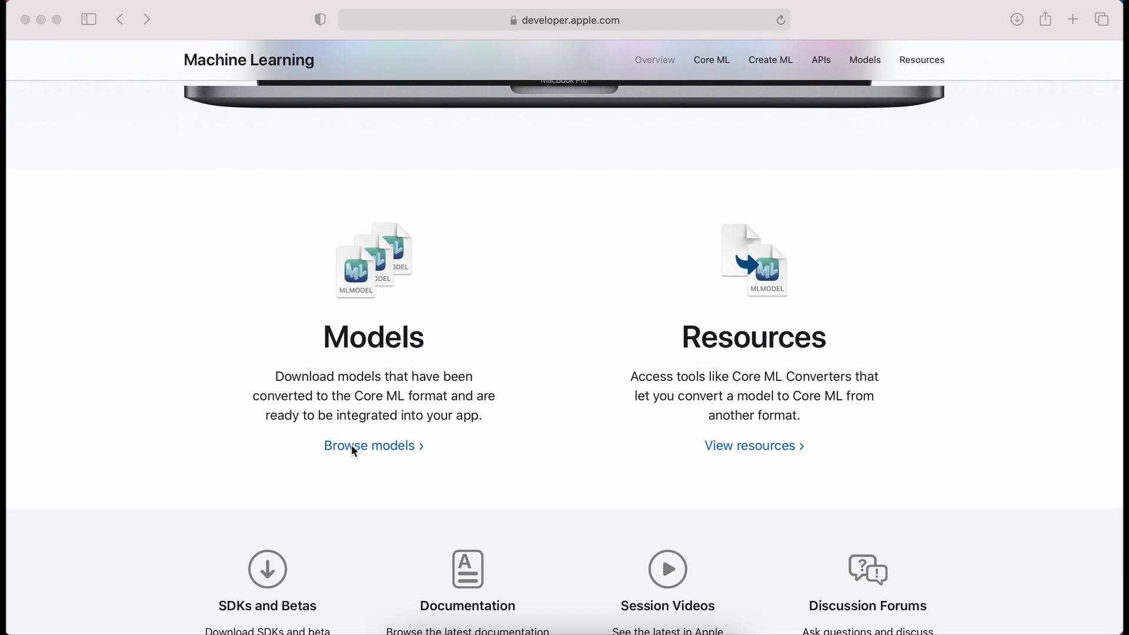
Step: Browse the Core ML model catalogue from MobileNetV2 and YOLOv3 down to BERT-SQuAD
{"action": "left_click", "coordinate": [368, 445]}
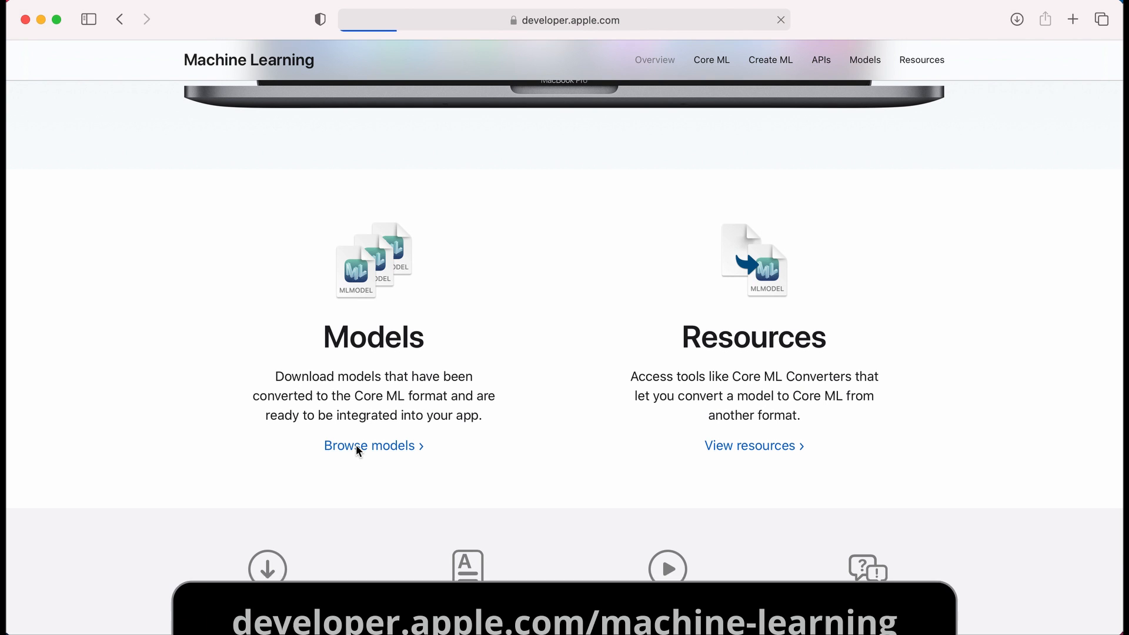
{"action": "left_click", "coordinate": [368, 444]}
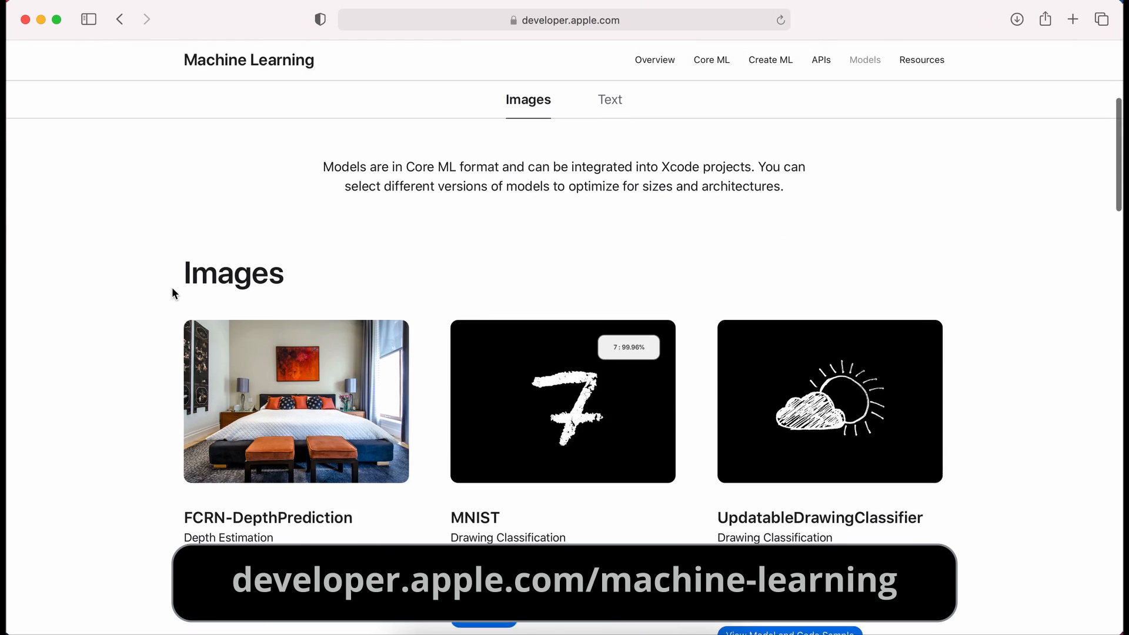
{"action": "scroll", "scroll_direction": "down", "scroll_amount": 3}
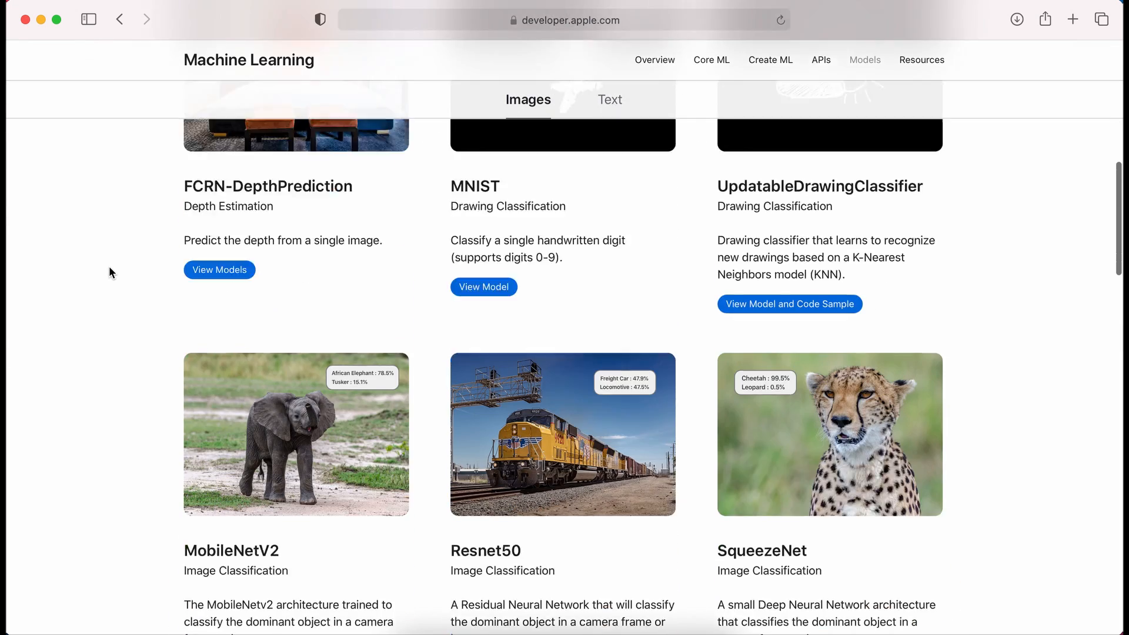
{"action": "scroll", "scroll_direction": "down", "scroll_amount": 3}
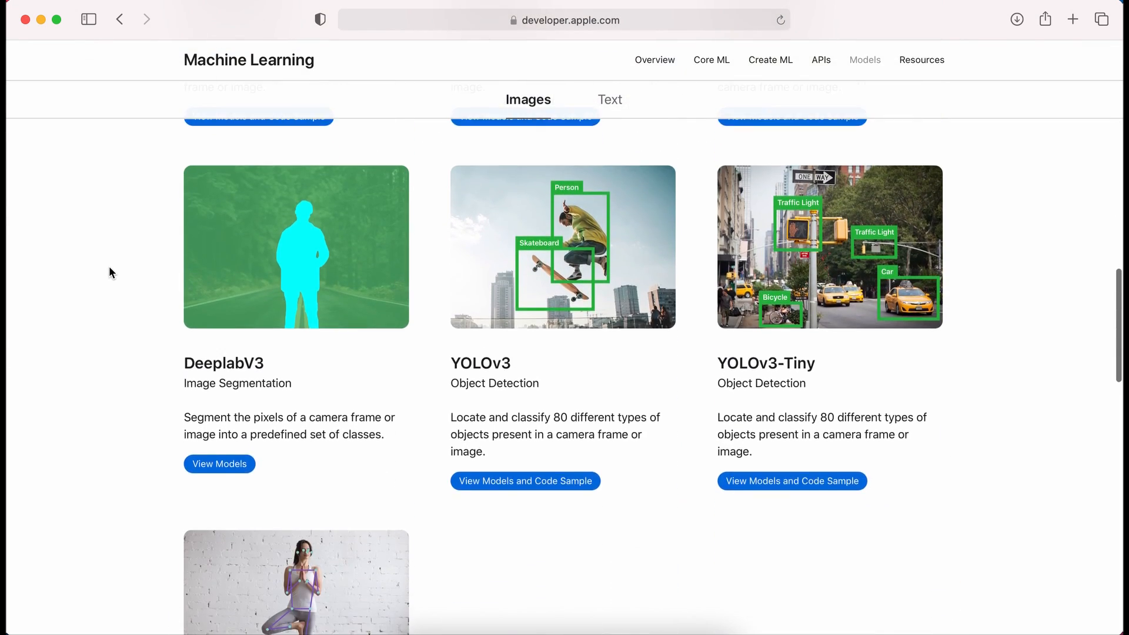
{"action": "scroll", "scroll_direction": "down", "scroll_amount": 3}
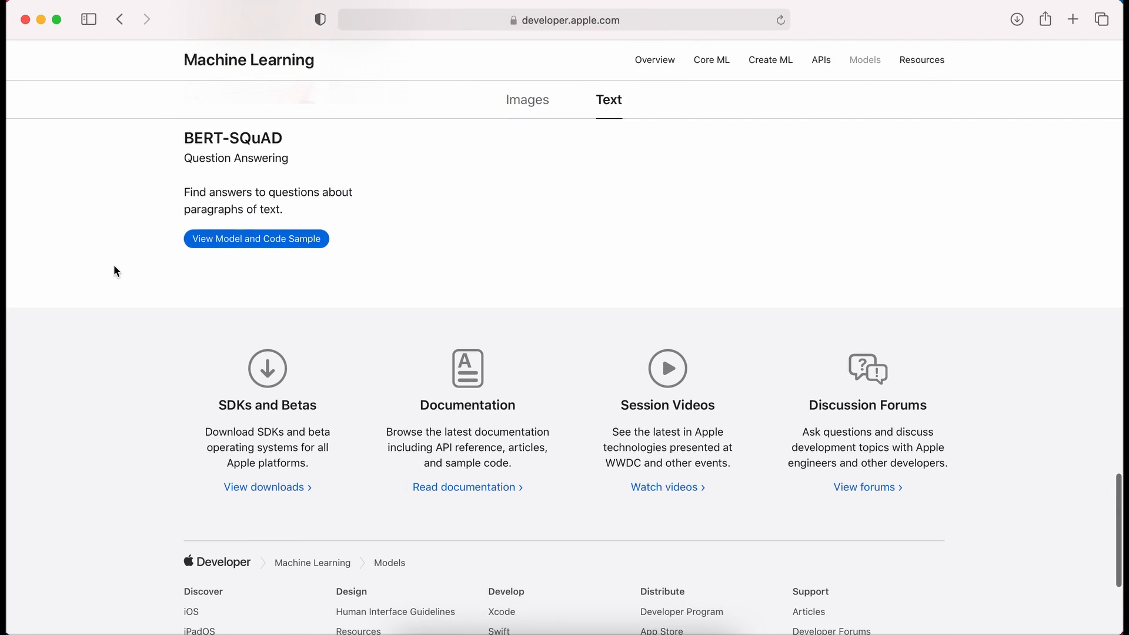
Step: Browse the awesome-CoreML-models GitHub list down to the Food101 example
{"action": "left_click", "coordinate": [255, 238]}
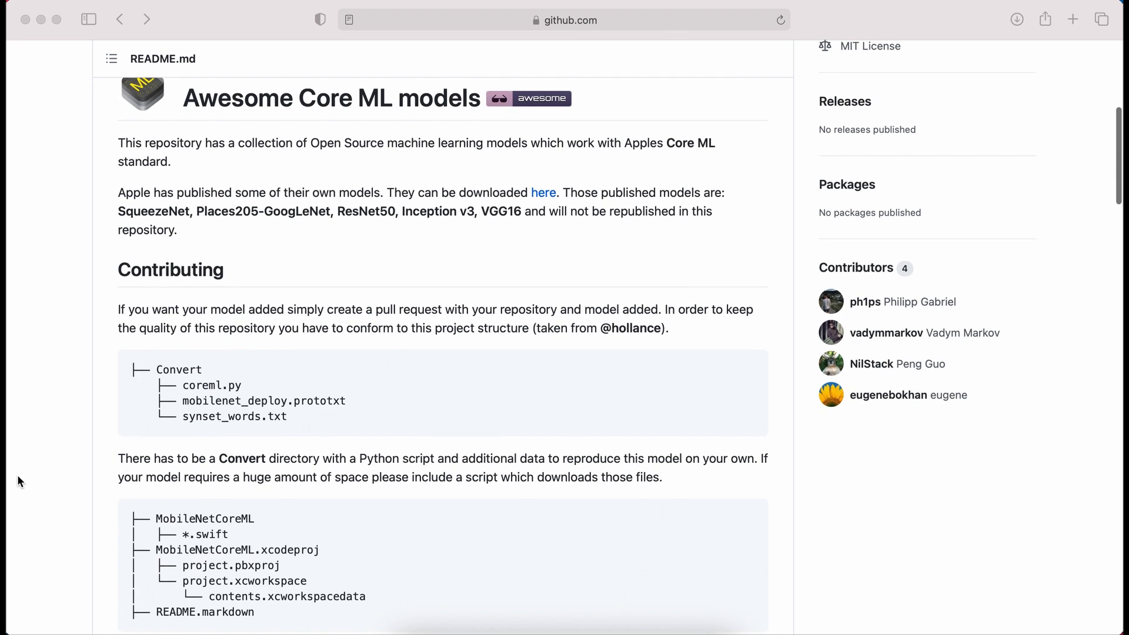
{"action": "scroll", "scroll_direction": "down", "scroll_amount": 3}
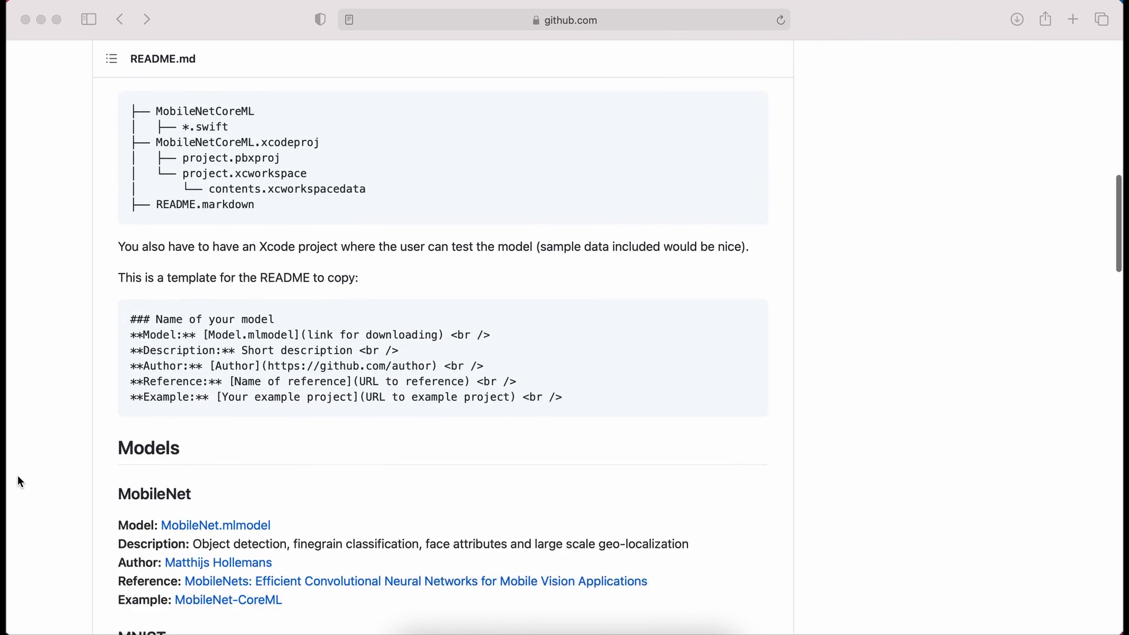
{"action": "scroll", "scroll_direction": "down", "scroll_amount": 3}
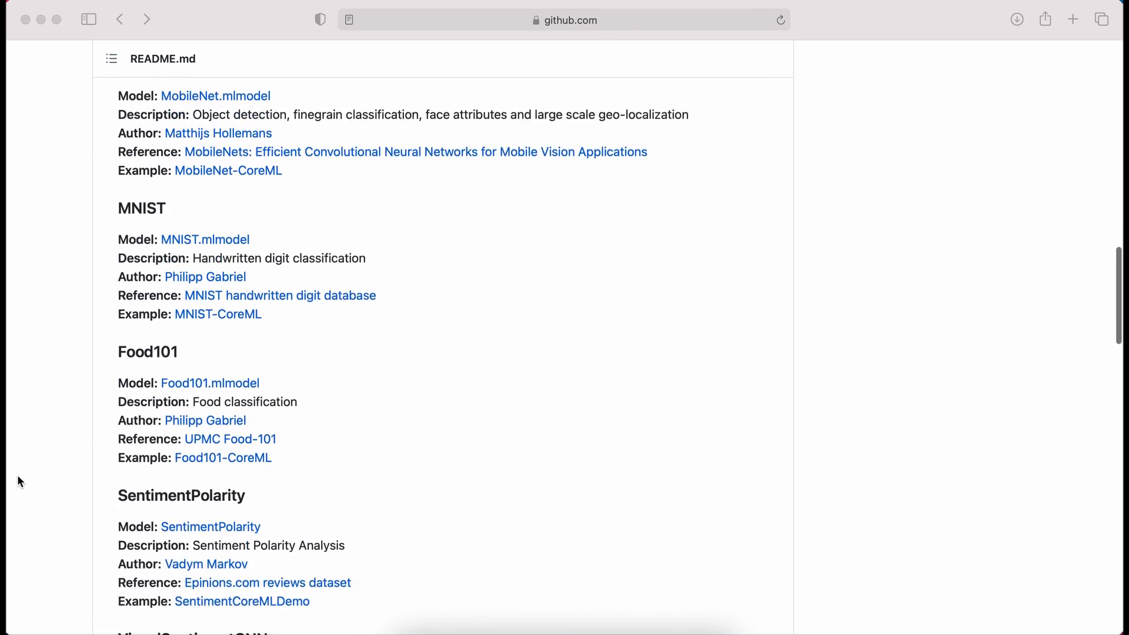
{"action": "scroll", "scroll_direction": "down", "scroll_amount": 3}
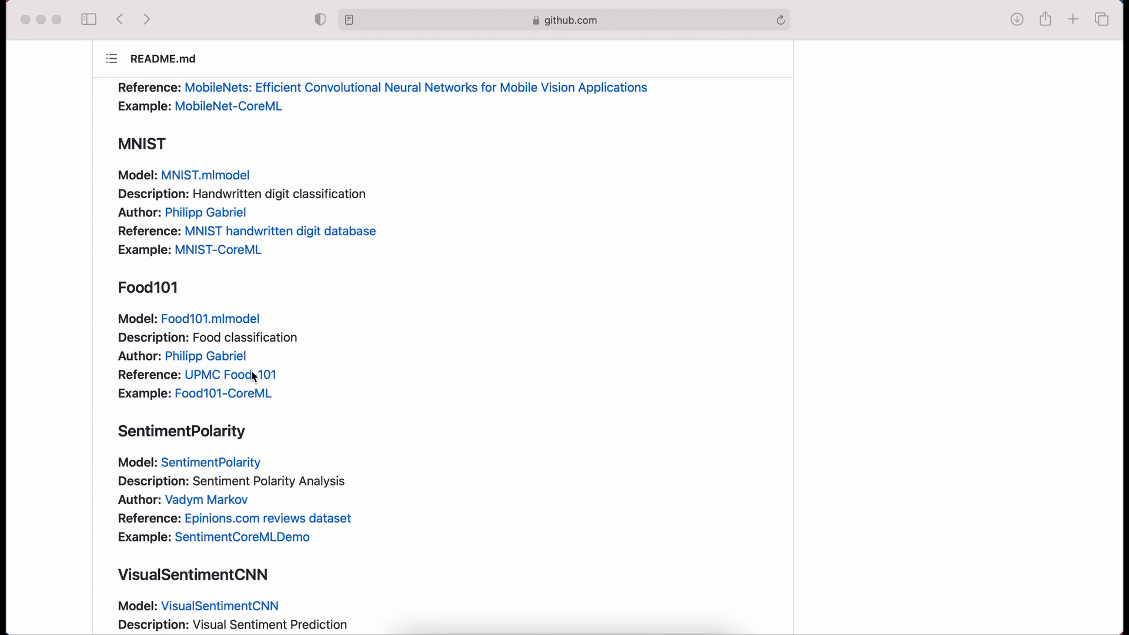
{"action": "mouse_move", "coordinate": [213, 393]}
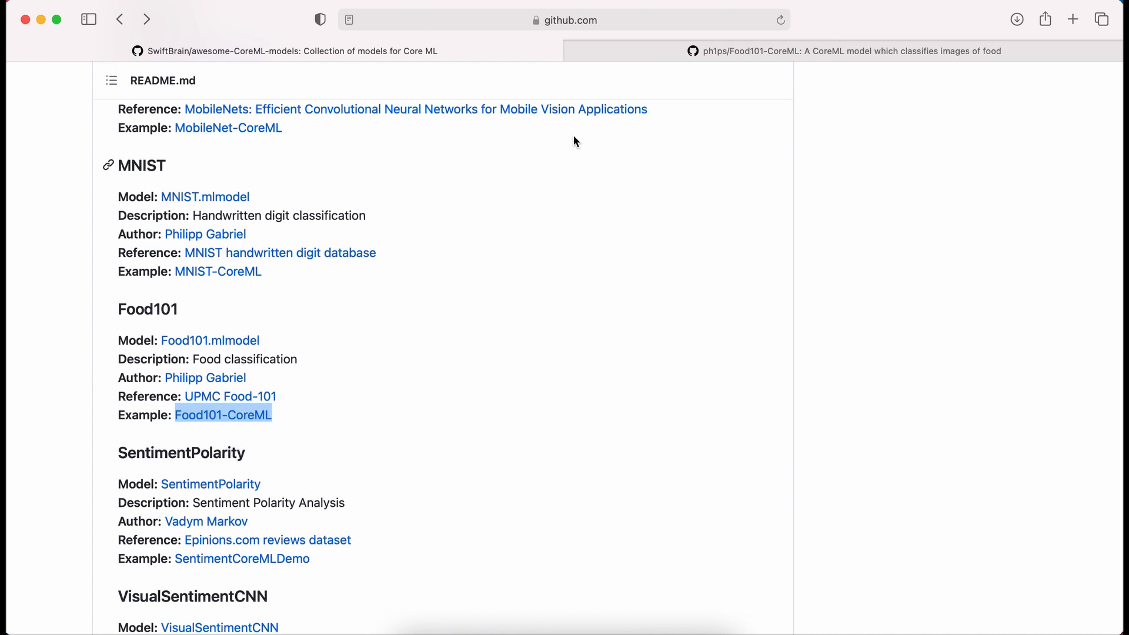
Step: View the Food101-CoreML repository and its 'Obtaining the model' instructions
{"action": "left_click", "coordinate": [223, 415]}
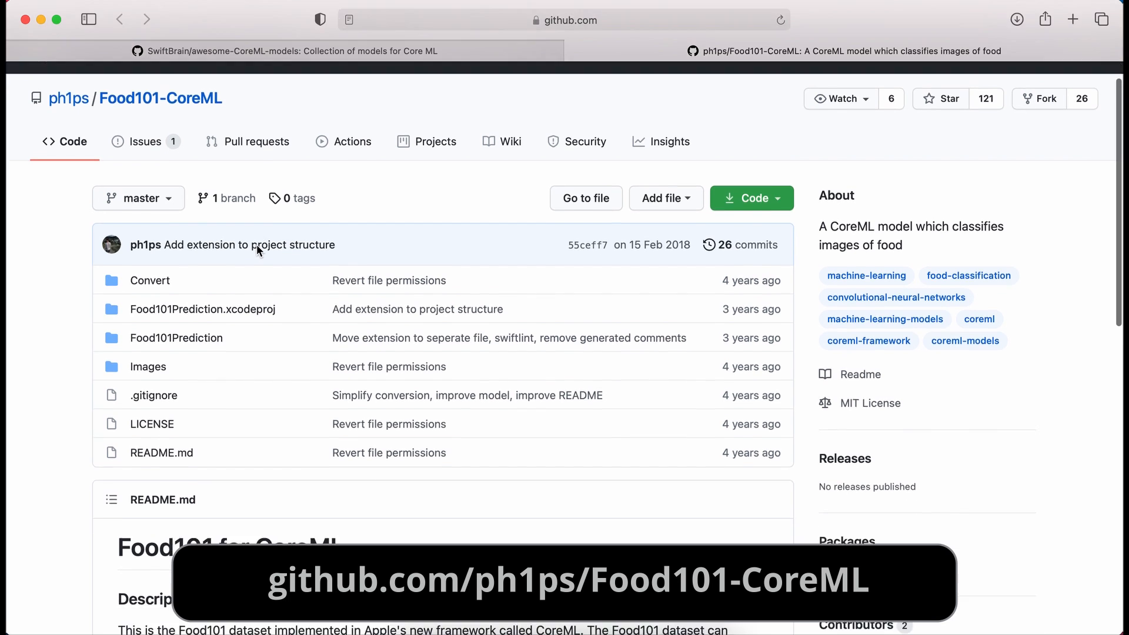
{"action": "scroll", "scroll_direction": "down", "scroll_amount": 3}
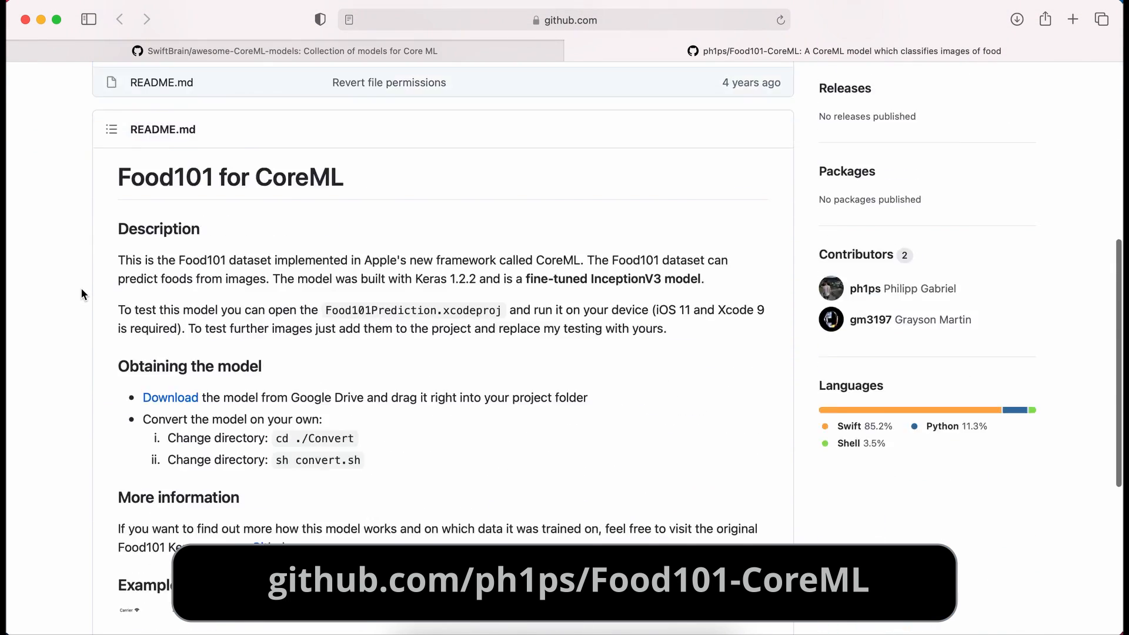
{"action": "scroll", "scroll_direction": "down", "scroll_amount": 3}
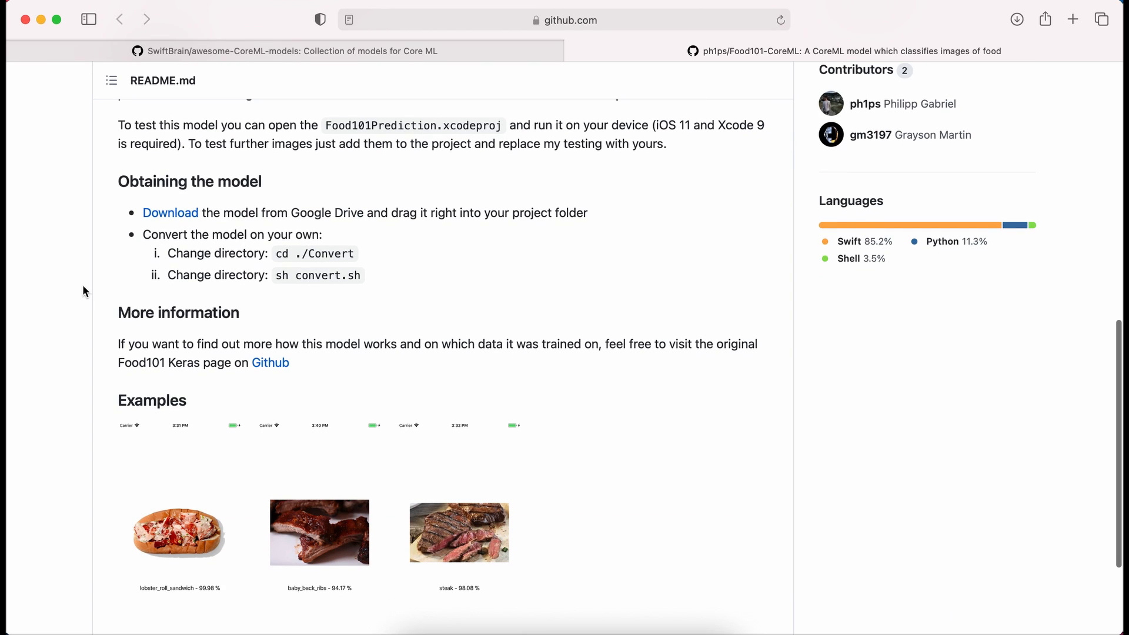
{"action": "mouse_move", "coordinate": [169, 213]}
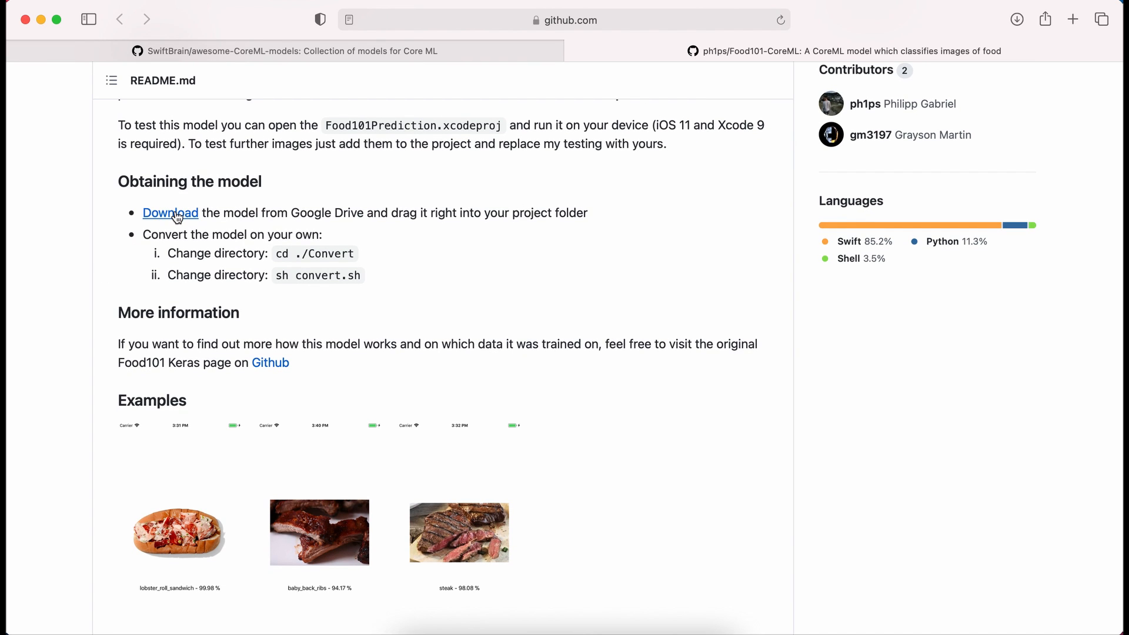
Step: Download Food101.mlmodel from the repository's Google Drive link
{"action": "left_click", "coordinate": [169, 213]}
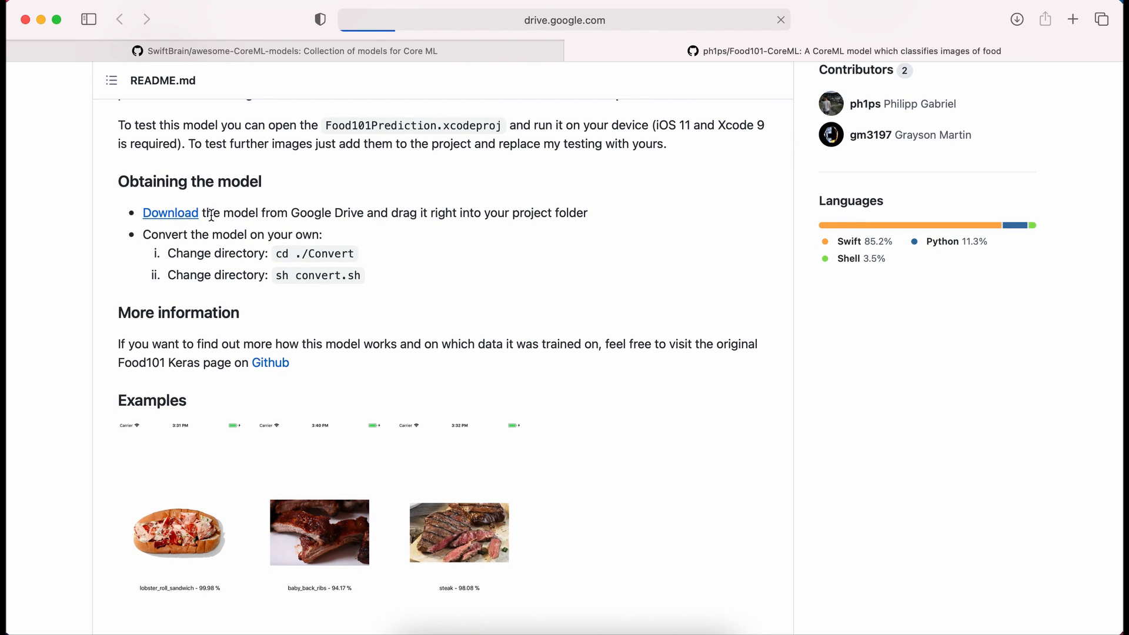
{"action": "left_click", "coordinate": [169, 213]}
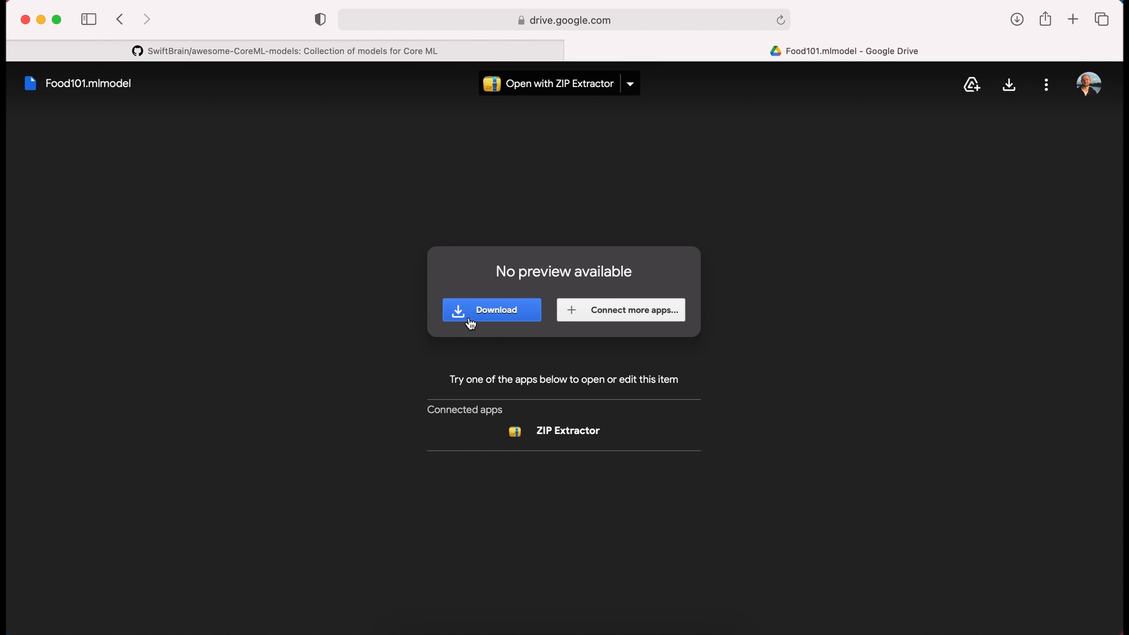
{"action": "left_click", "coordinate": [491, 309]}
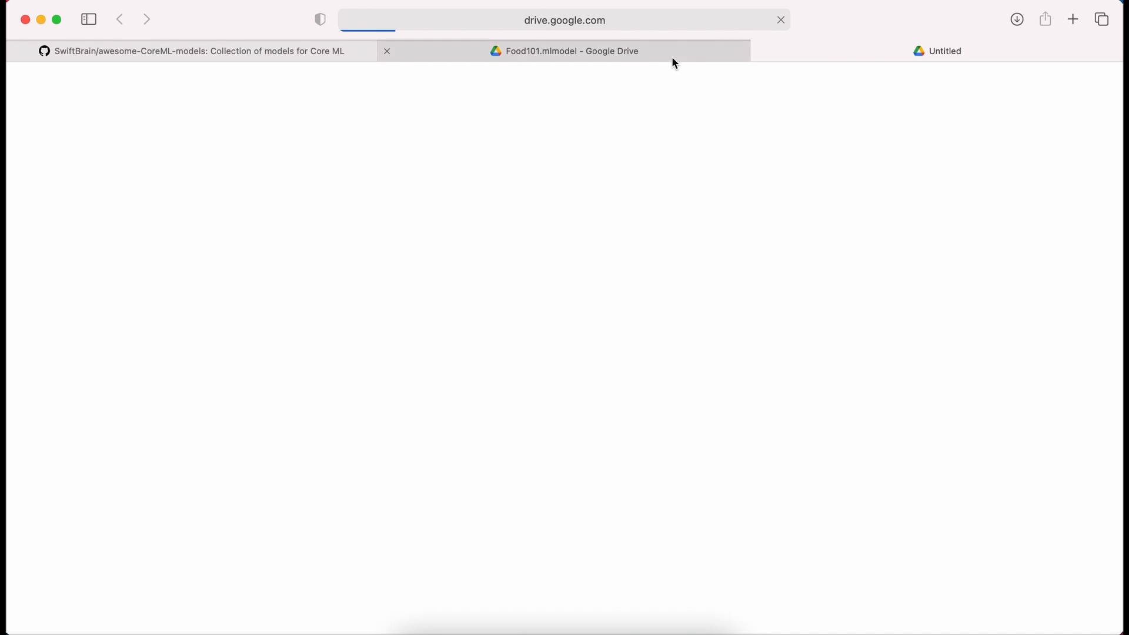
{"action": "mouse_move", "coordinate": [721, 84]}
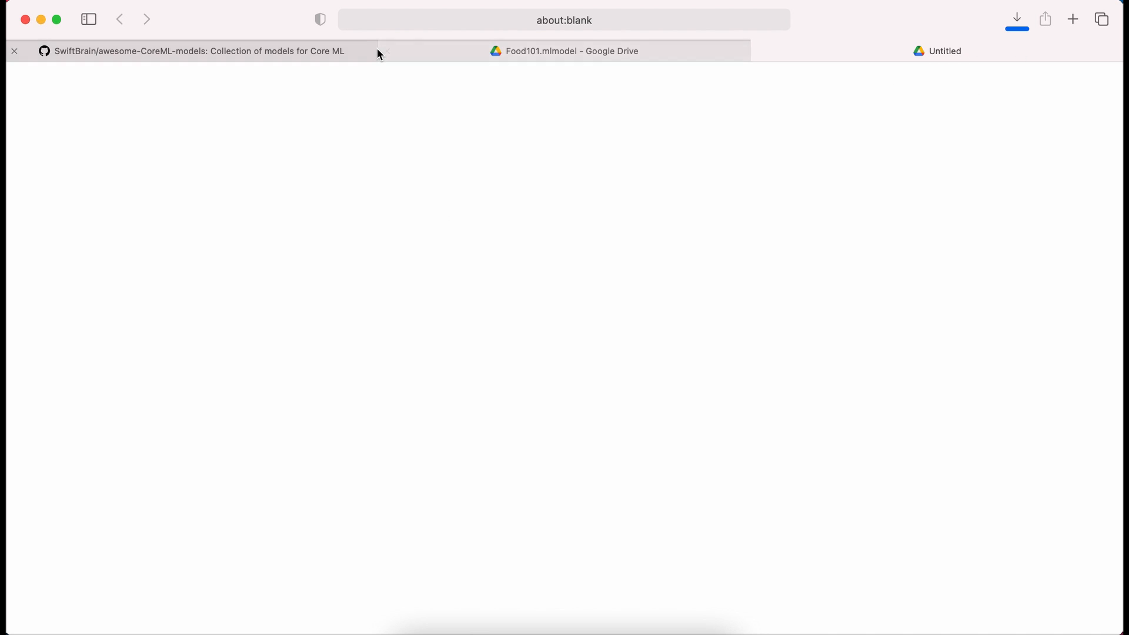
Step: Review the UPMC Food-101 dataset page down to its Categories grid
{"action": "left_click", "coordinate": [197, 51]}
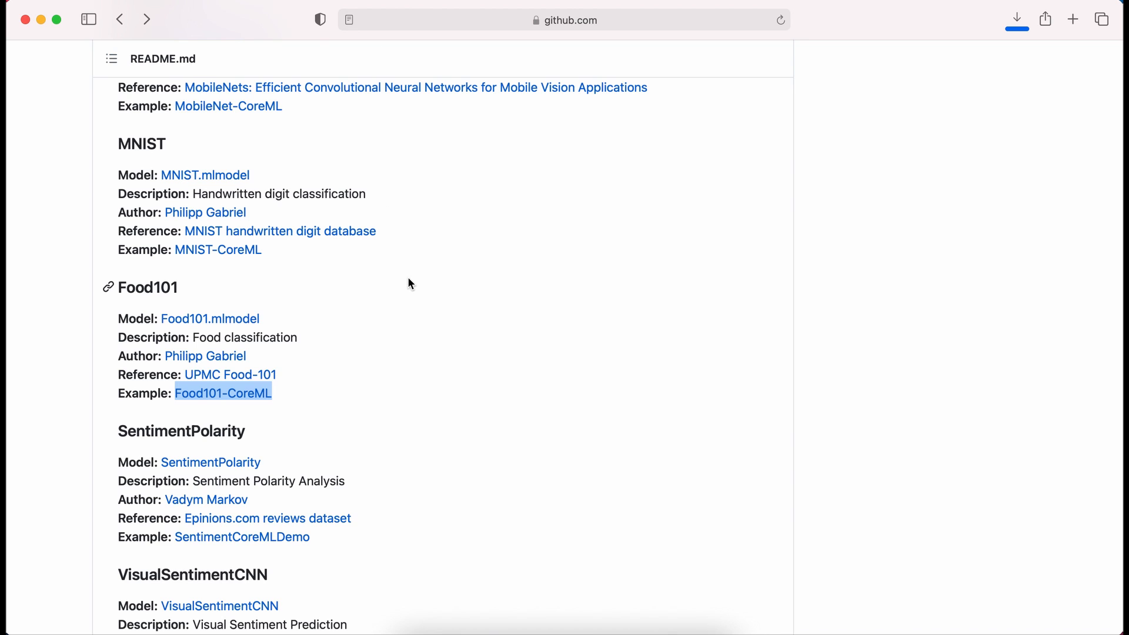
{"action": "left_click", "coordinate": [231, 374]}
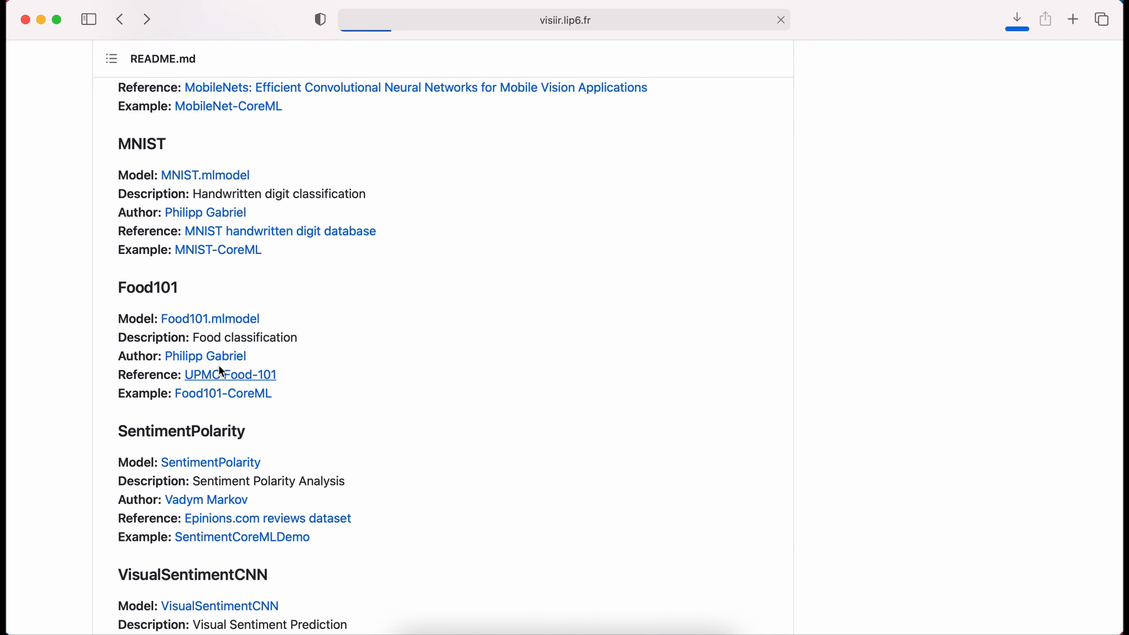
{"action": "left_click", "coordinate": [229, 374]}
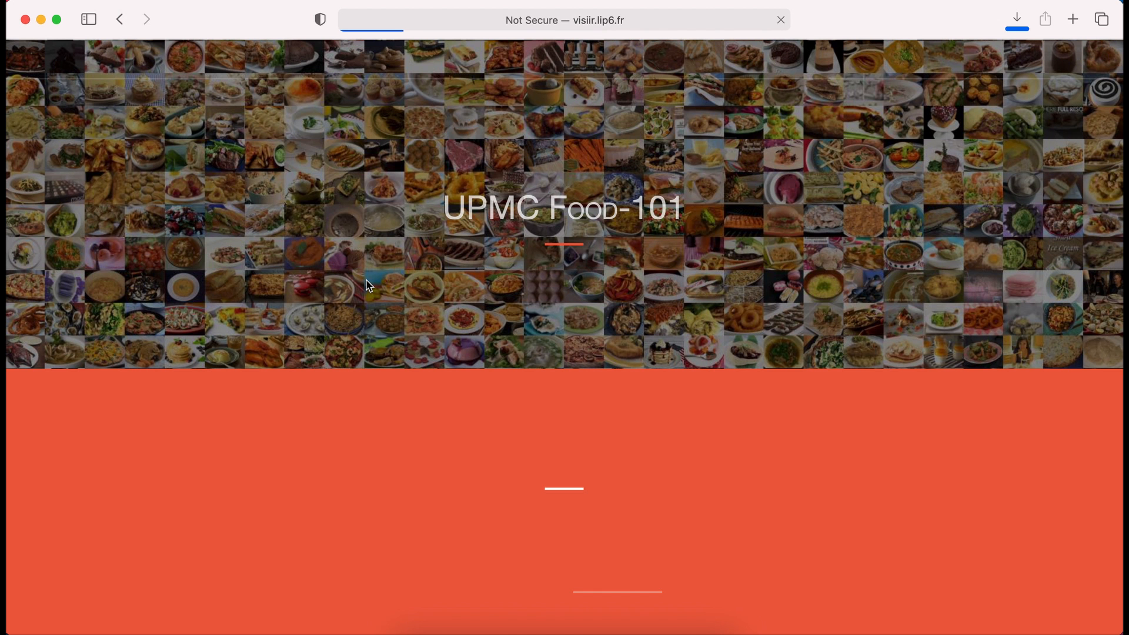
{"action": "scroll", "scroll_direction": "down", "scroll_amount": 3}
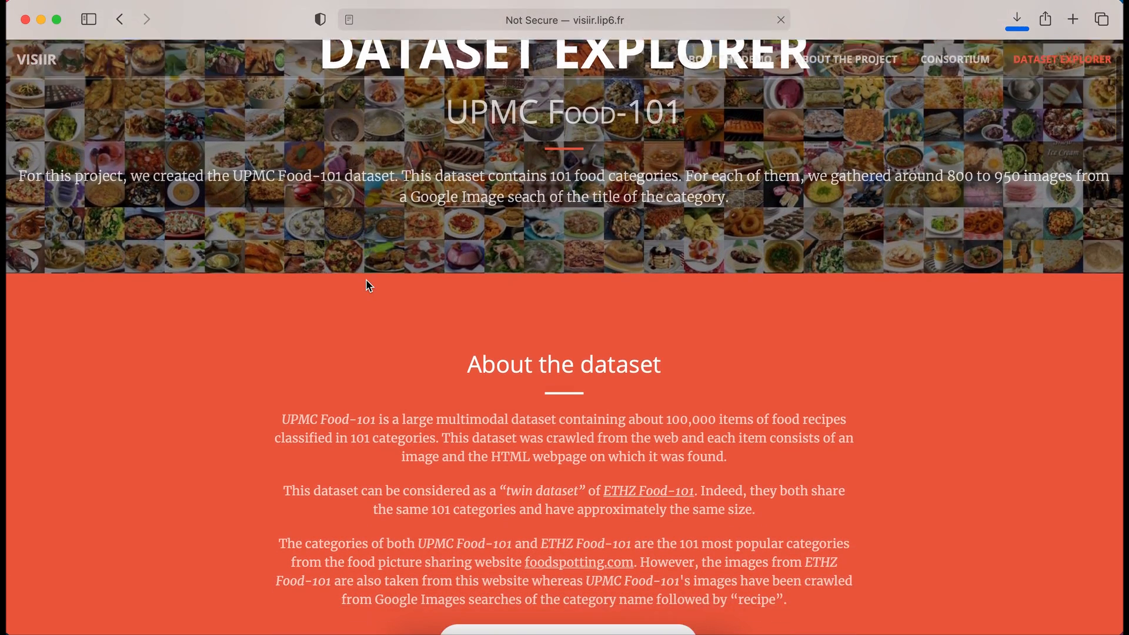
{"action": "scroll", "scroll_direction": "down", "scroll_amount": 3}
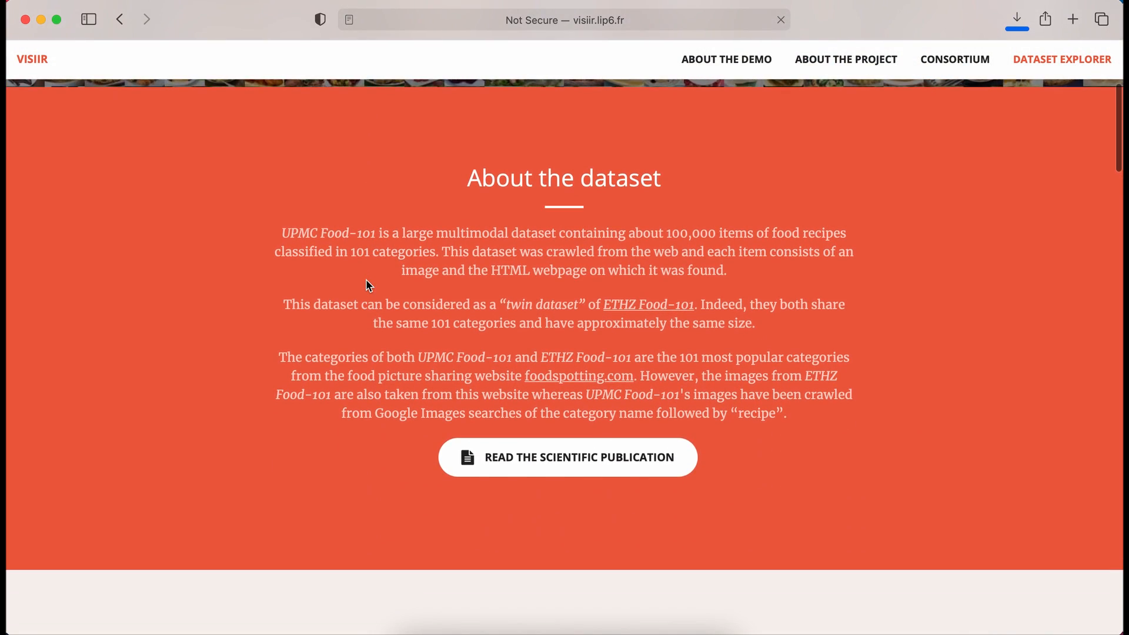
{"action": "scroll", "scroll_direction": "down", "scroll_amount": 3}
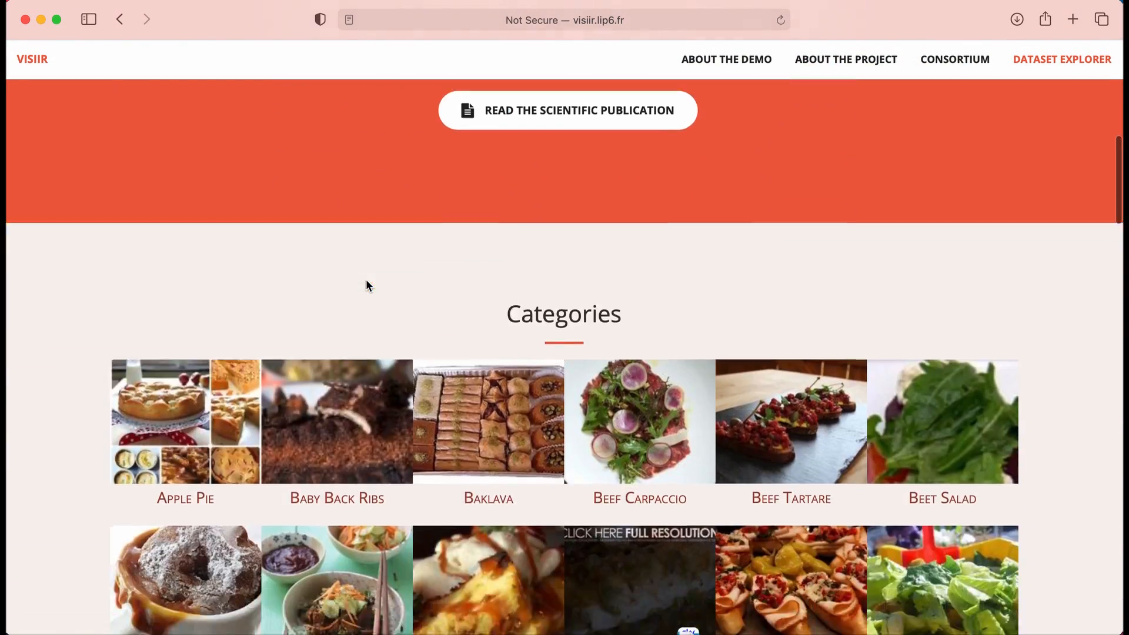
{"action": "scroll", "scroll_direction": "down", "scroll_amount": 3}
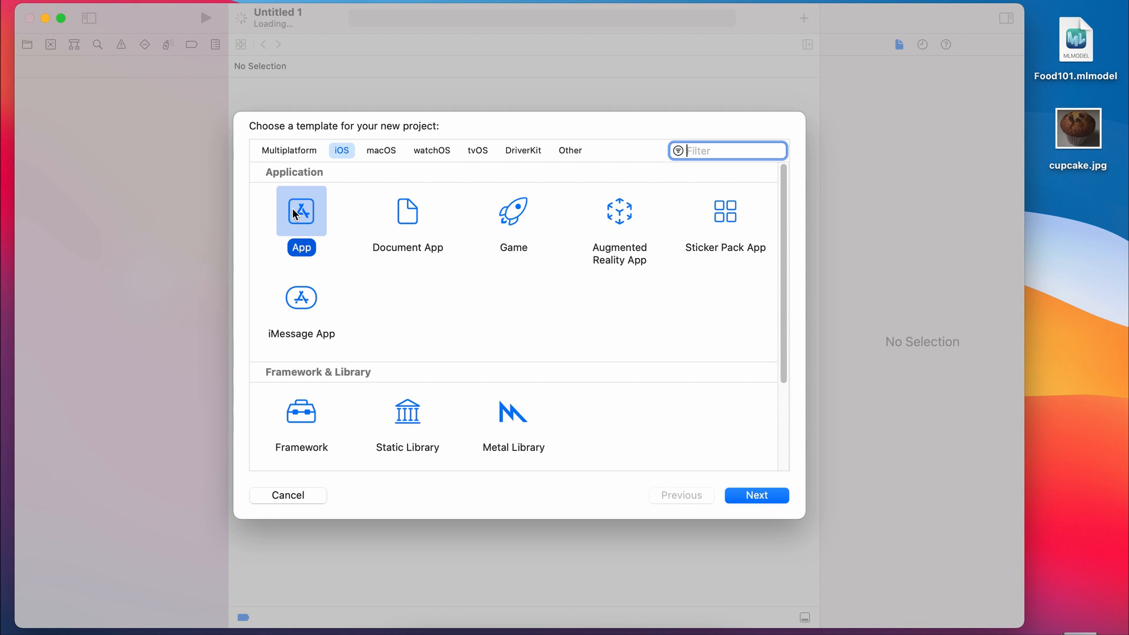
Step: Name the new iOS App project MLFoodRecognizer and proceed to choose its save location
{"action": "left_click", "coordinate": [755, 495]}
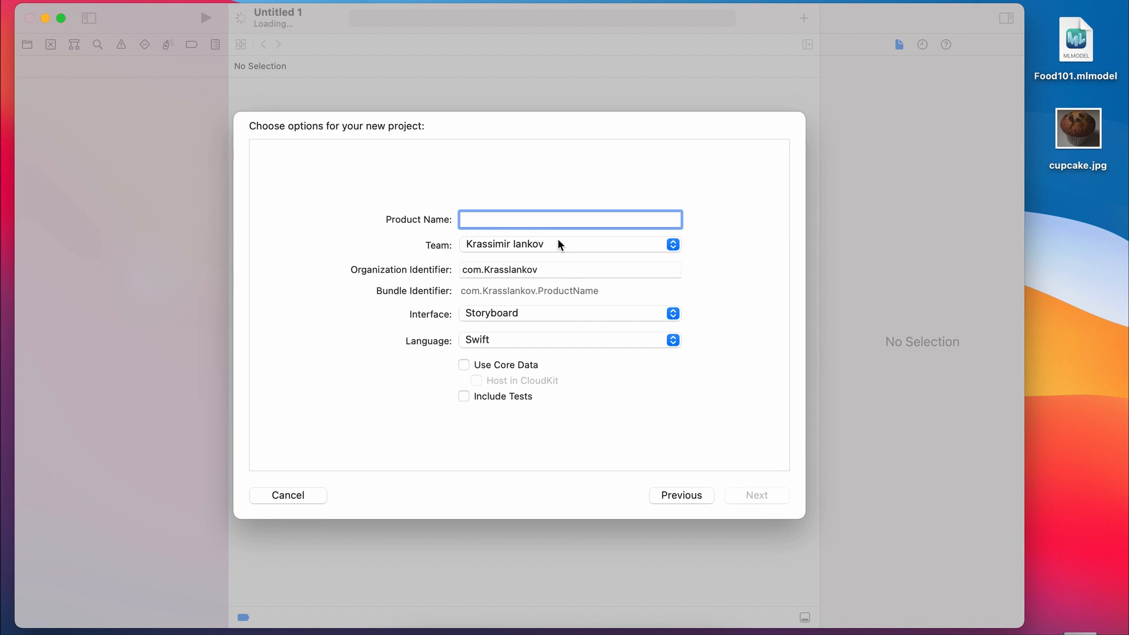
{"action": "type", "text": "MLFood"}
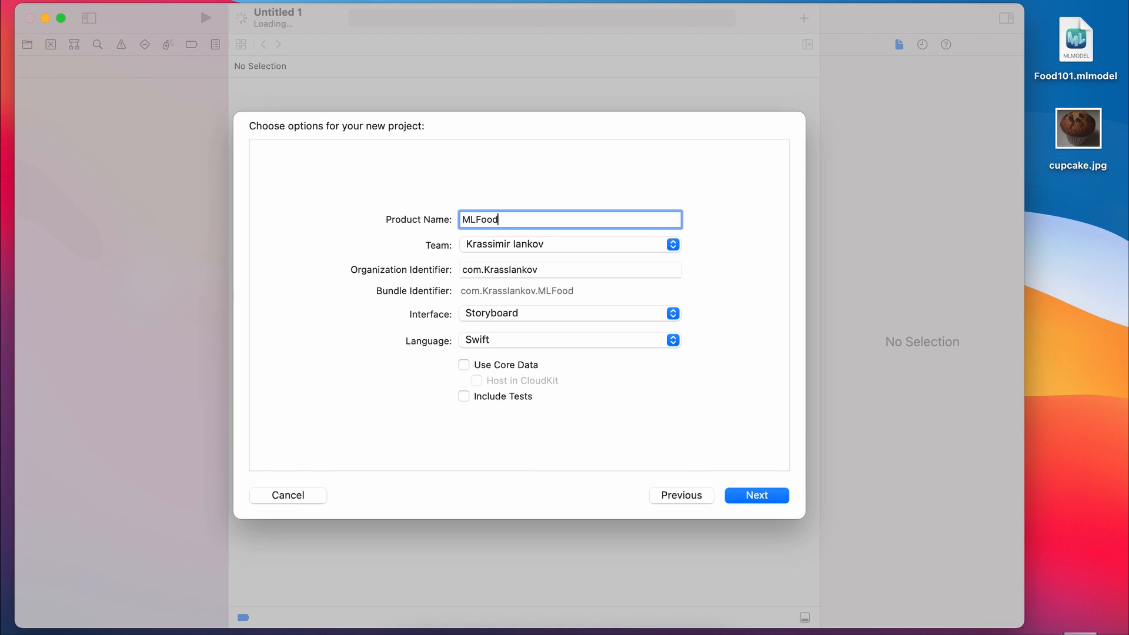
{"action": "type", "text": "Recognize"}
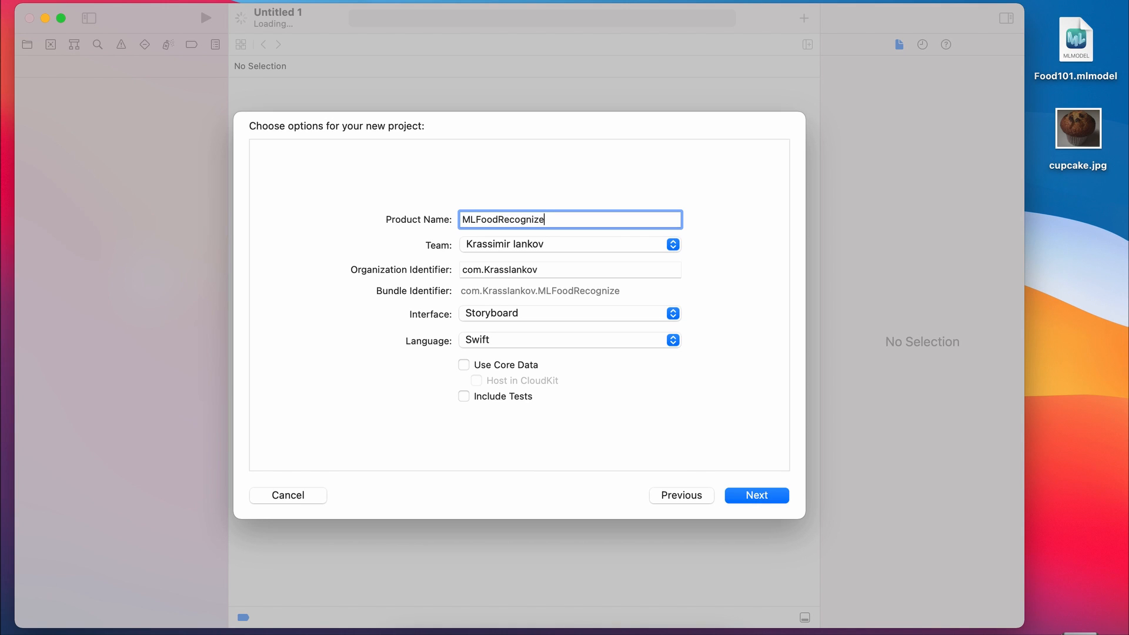
{"action": "type", "text": "r"}
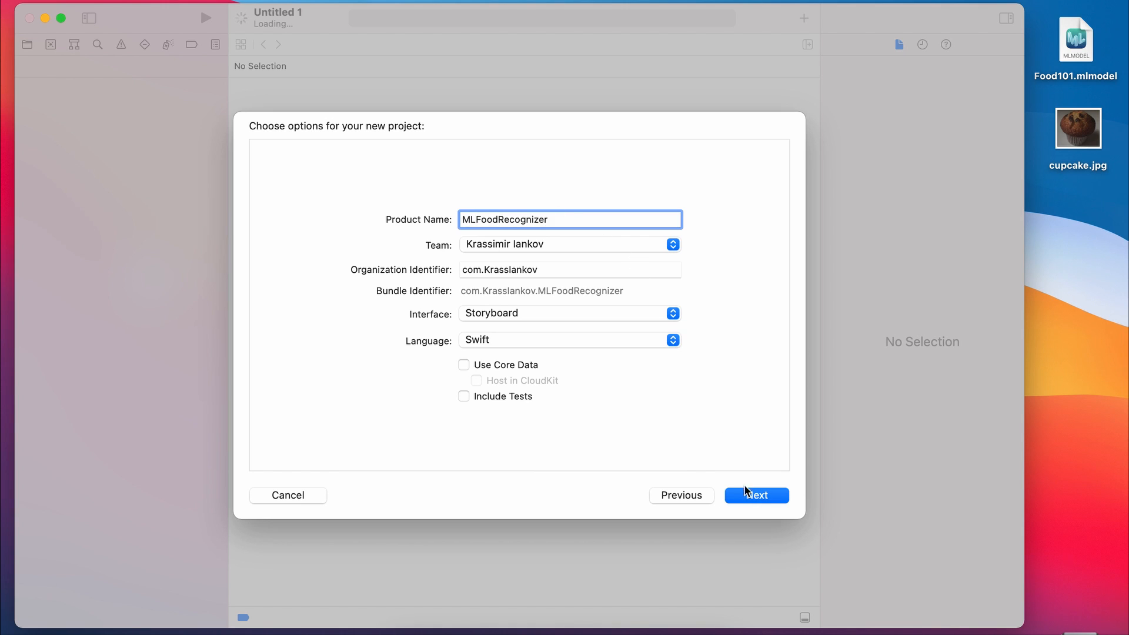
{"action": "left_click", "coordinate": [756, 495]}
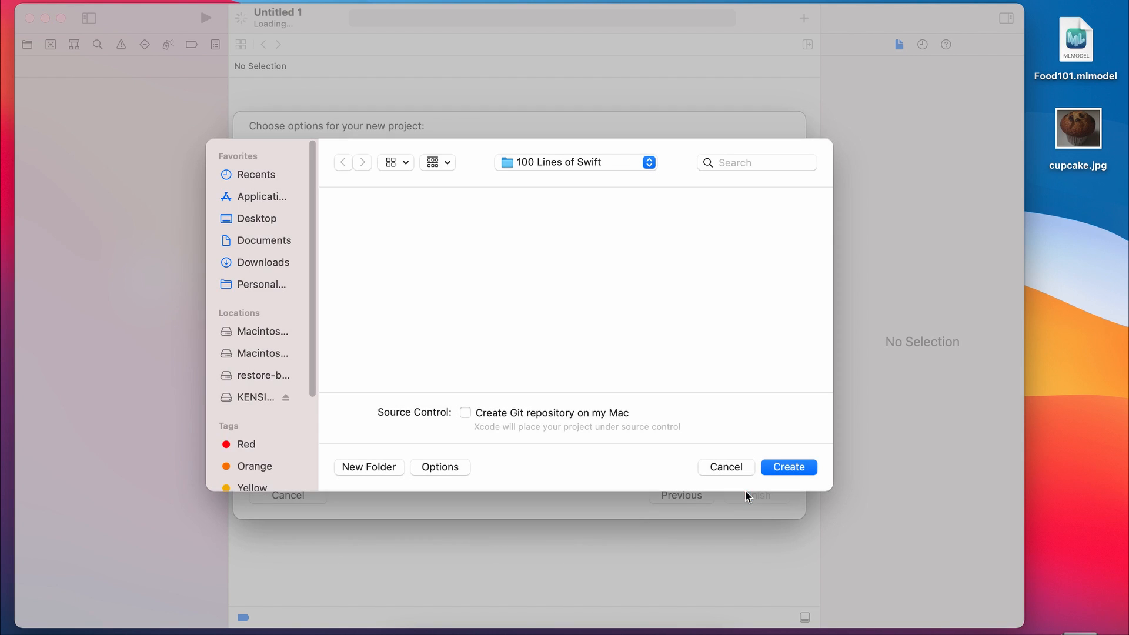
{"action": "mouse_move", "coordinate": [787, 468]}
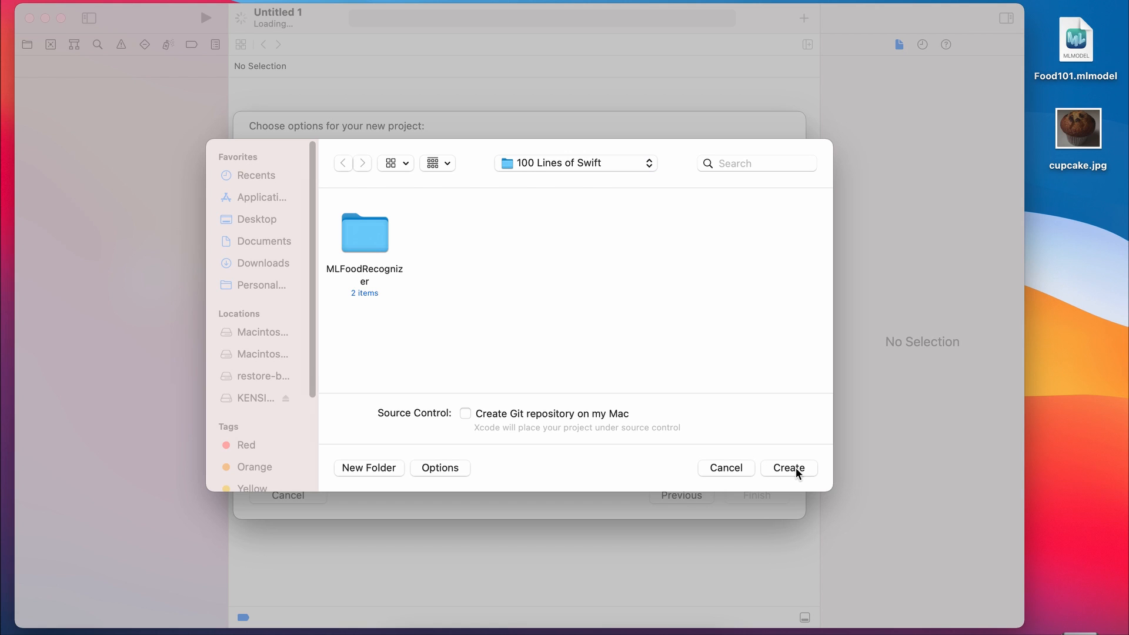
{"action": "mouse_move", "coordinate": [785, 475]}
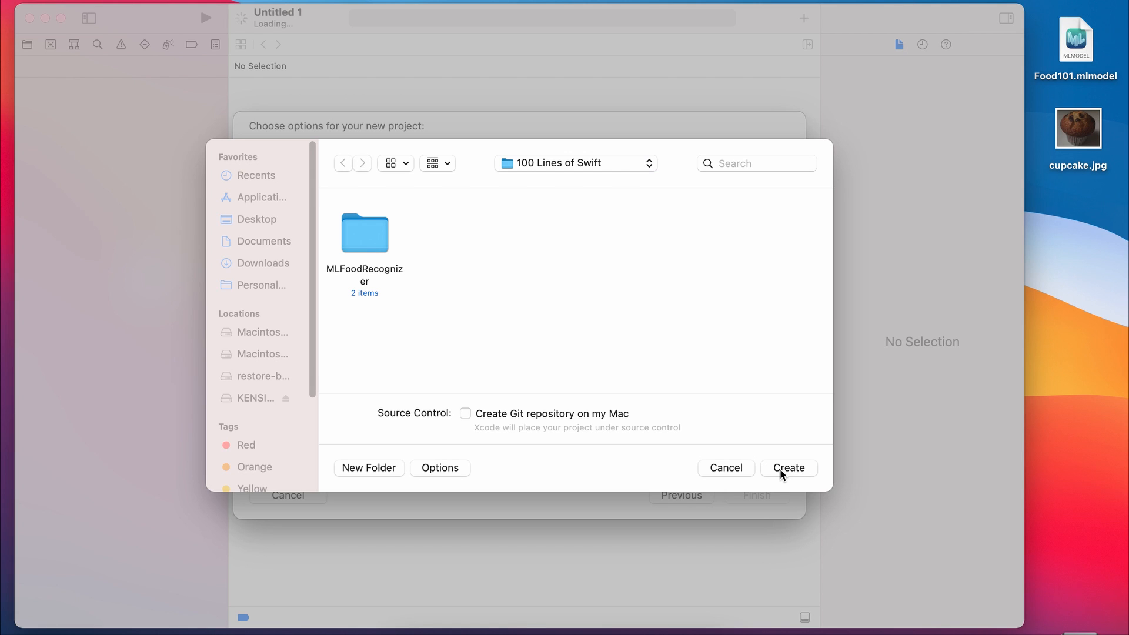
Step: Create the project and copy Food101.mlmodel into the MLFoodRecognizer app group
{"action": "left_click", "coordinate": [788, 468]}
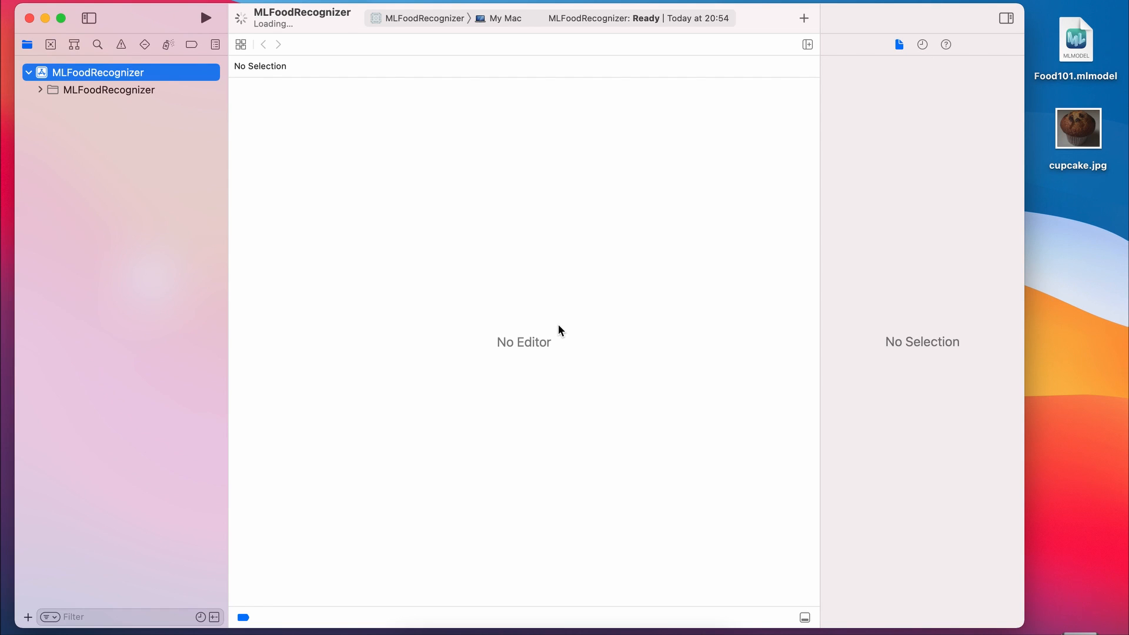
{"action": "left_click", "coordinate": [97, 71]}
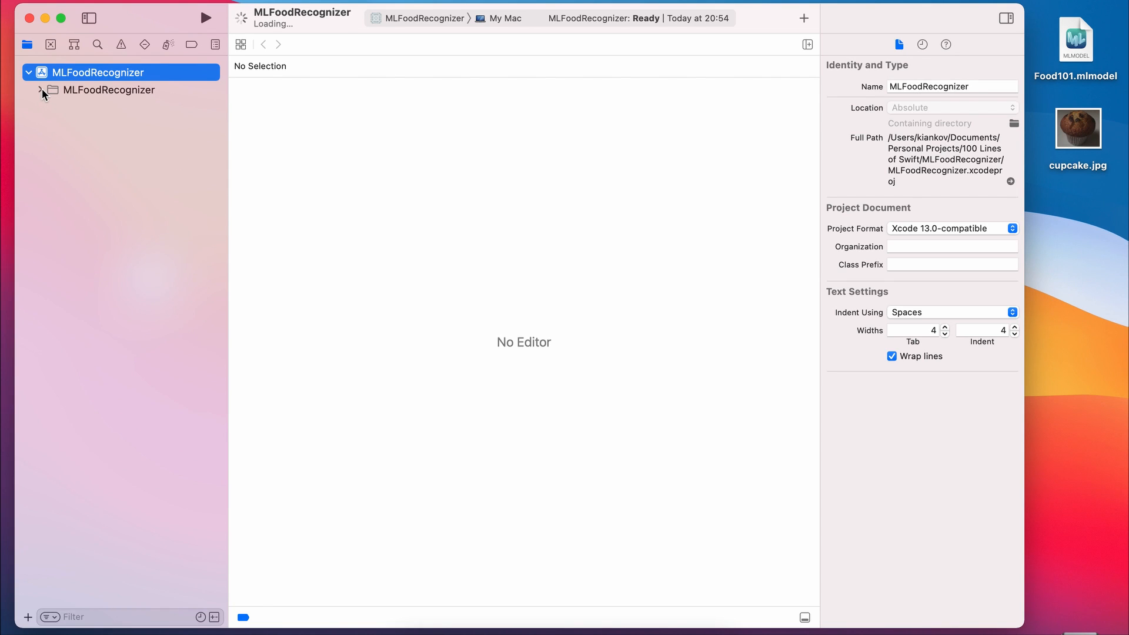
{"action": "left_click", "coordinate": [99, 72]}
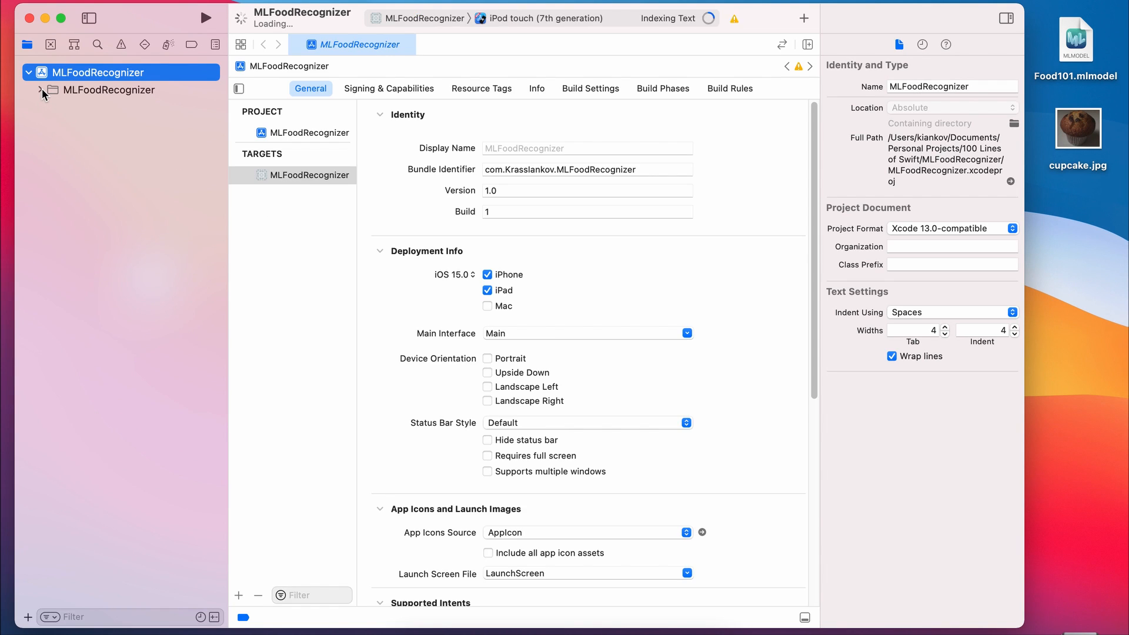
{"action": "left_click", "coordinate": [42, 91]}
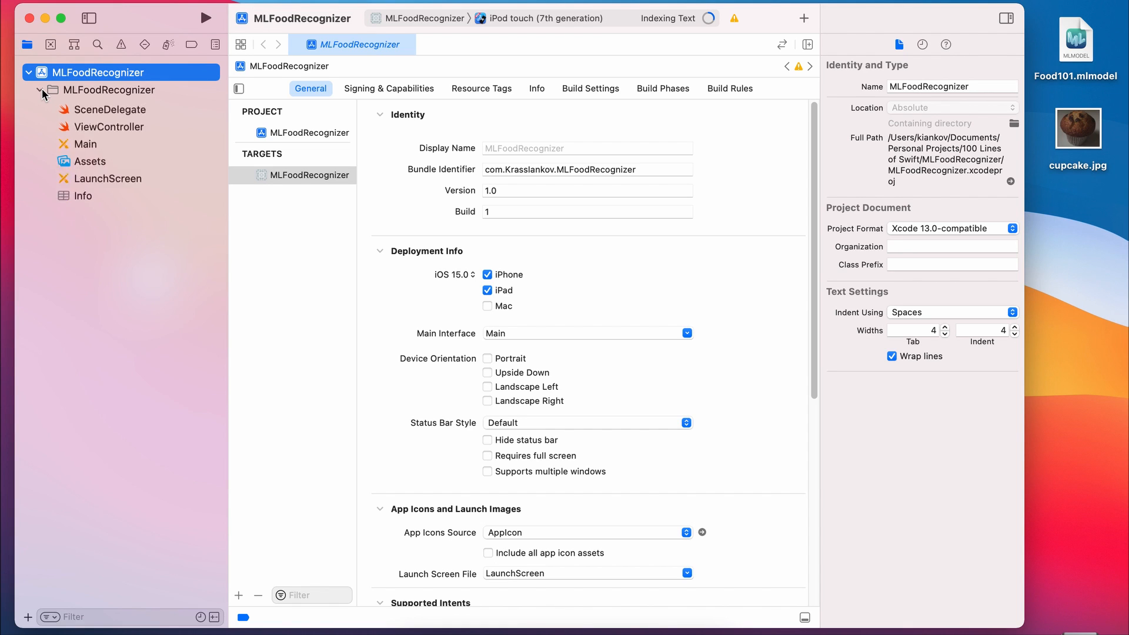
{"action": "left_click", "coordinate": [40, 90]}
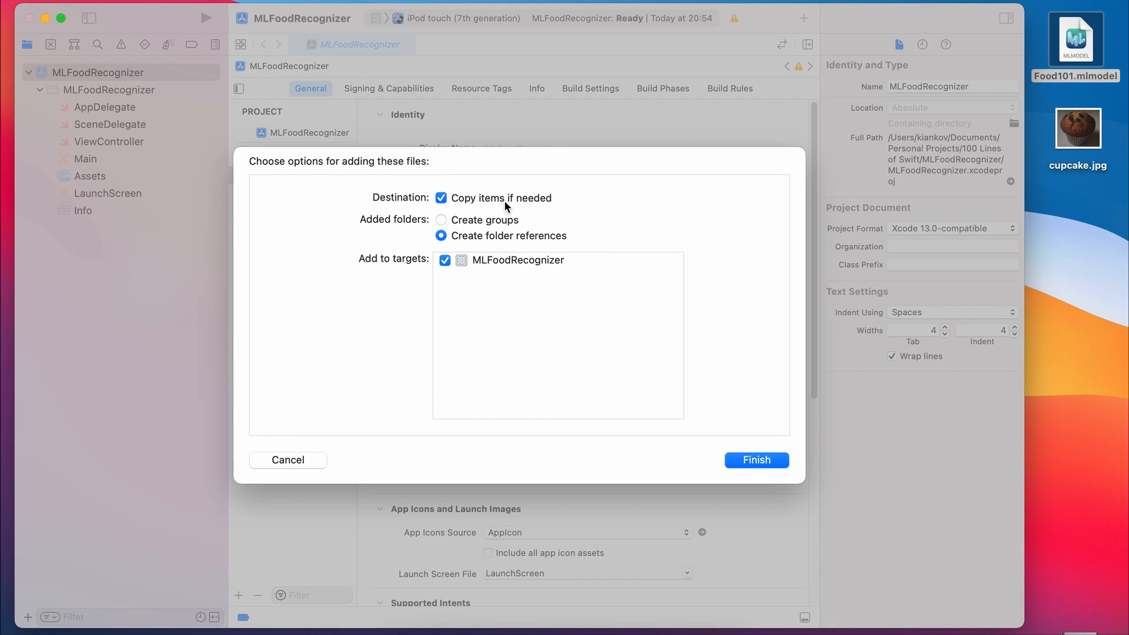
{"action": "left_click", "coordinate": [754, 459]}
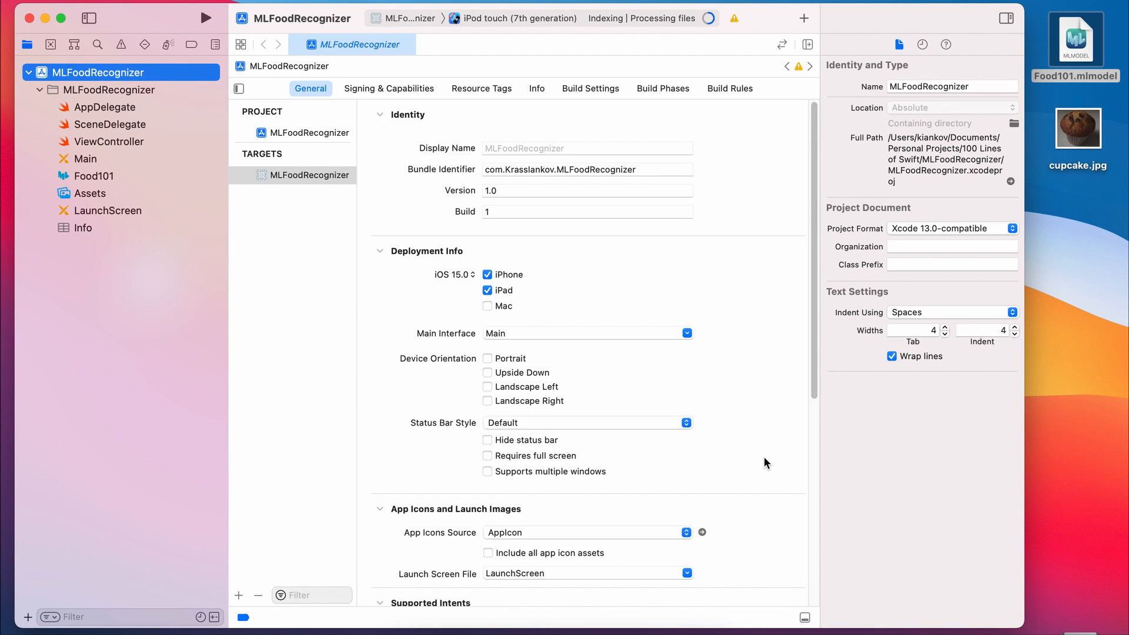
{"action": "mouse_move", "coordinate": [223, 275]}
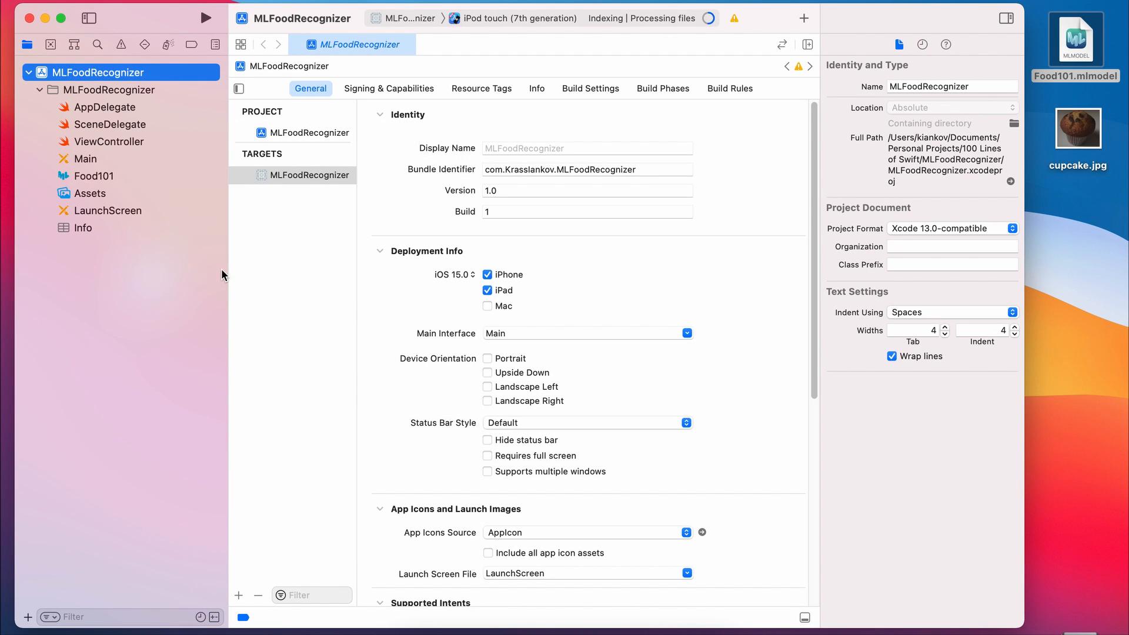
Step: View the Food101 model's metadata and scroll through its 101 class labels
{"action": "left_click", "coordinate": [94, 175]}
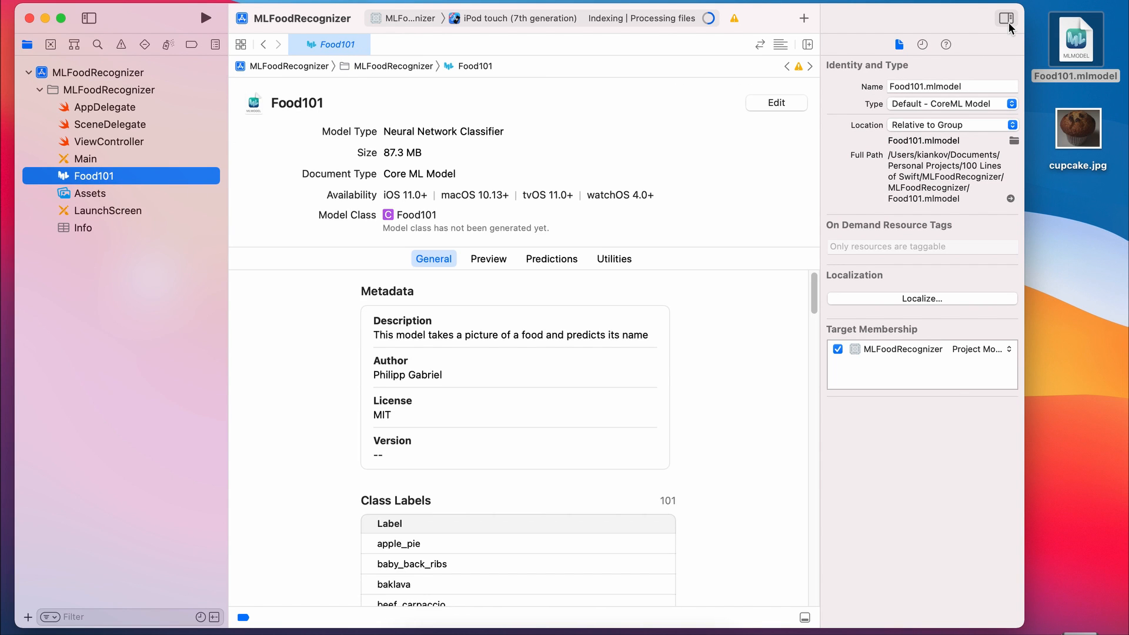
{"action": "left_click", "coordinate": [1006, 18]}
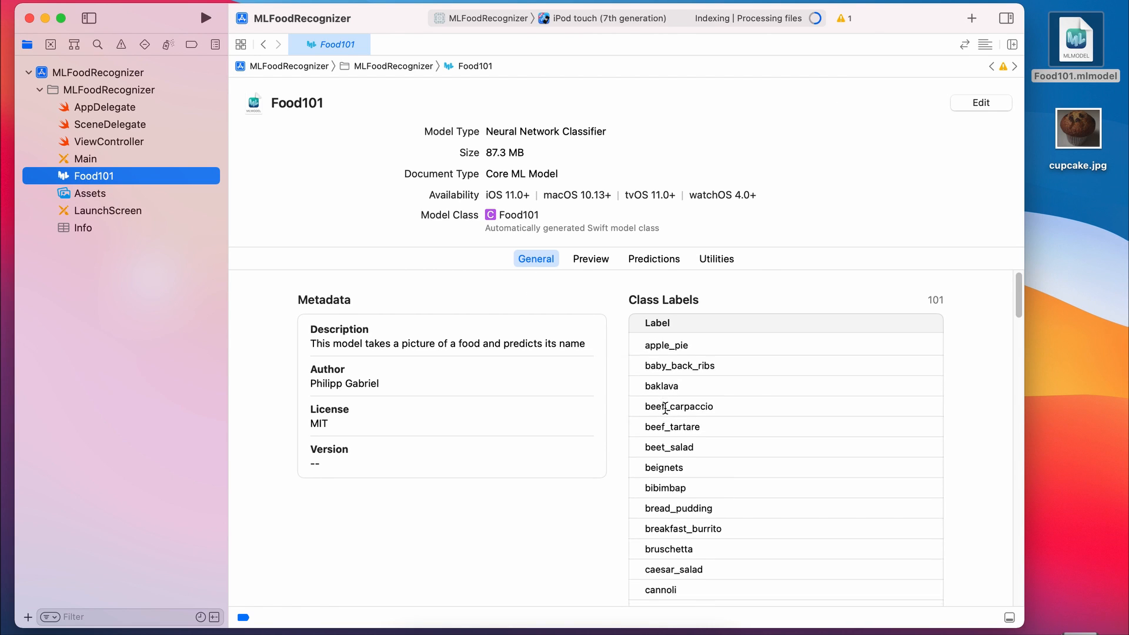
{"action": "scroll", "scroll_direction": "down", "scroll_amount": 3}
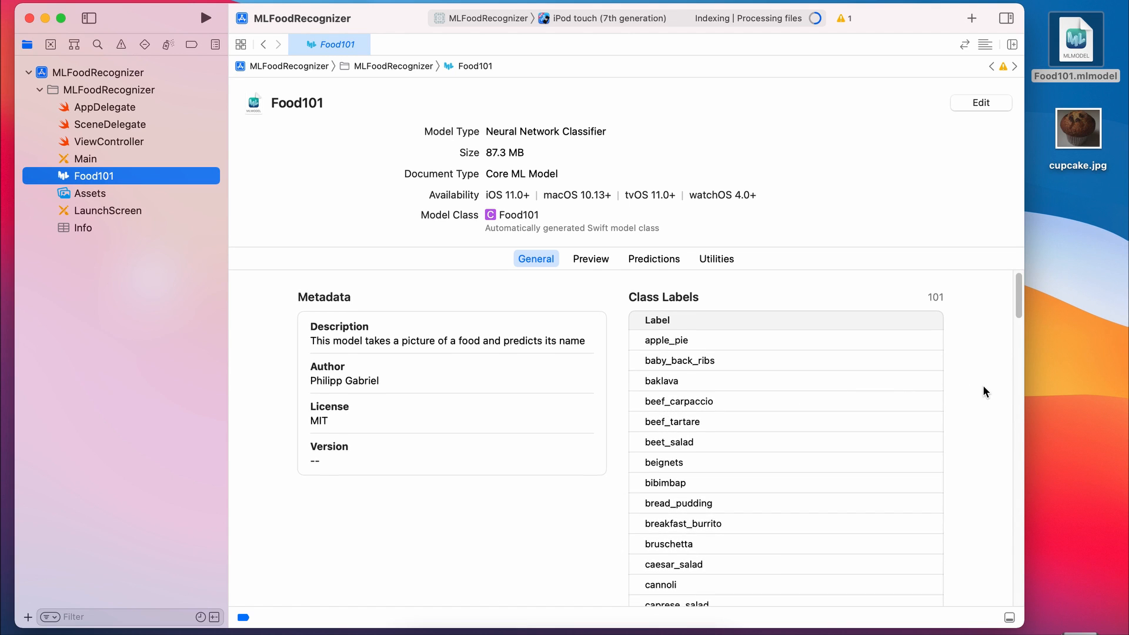
{"action": "scroll", "scroll_direction": "down", "scroll_amount": 3}
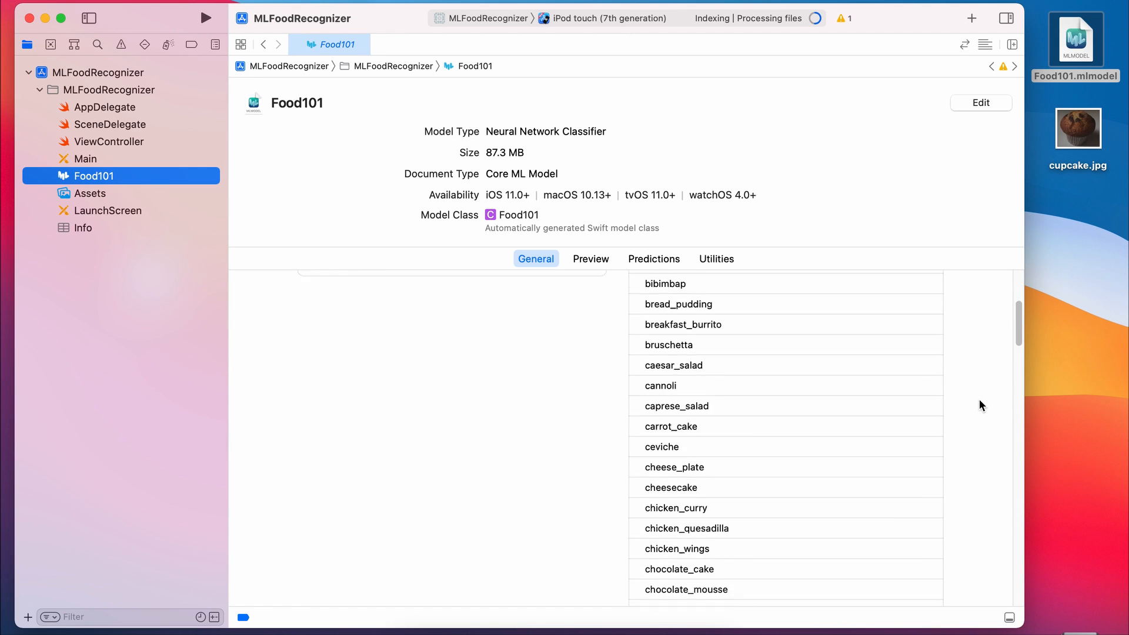
{"action": "scroll", "scroll_direction": "down", "scroll_amount": 3}
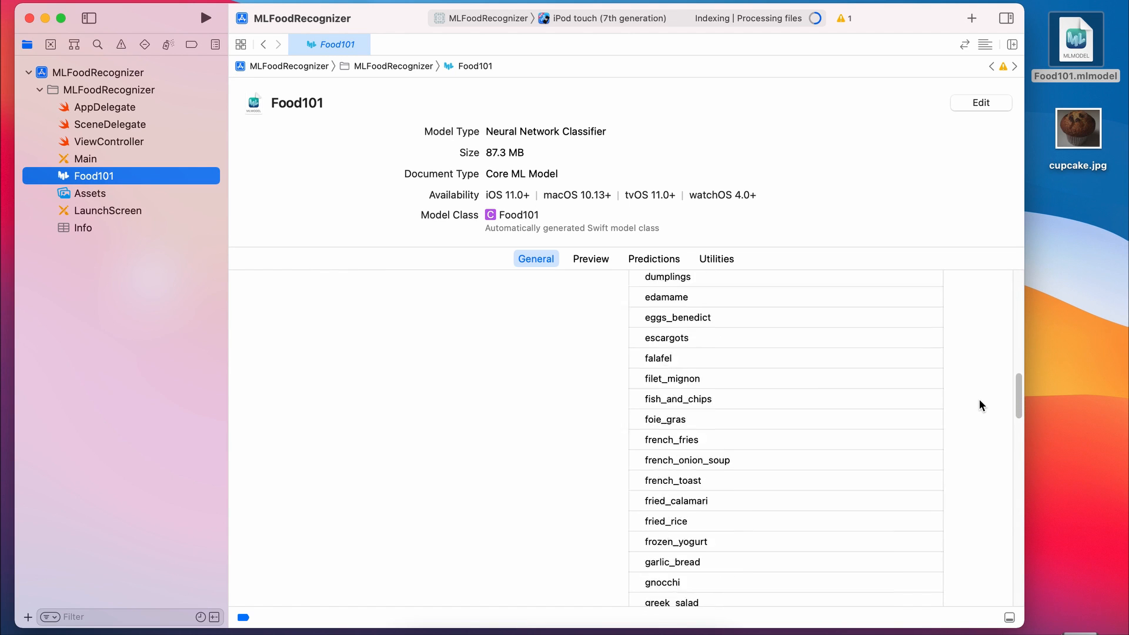
{"action": "scroll", "scroll_direction": "down", "scroll_amount": 3}
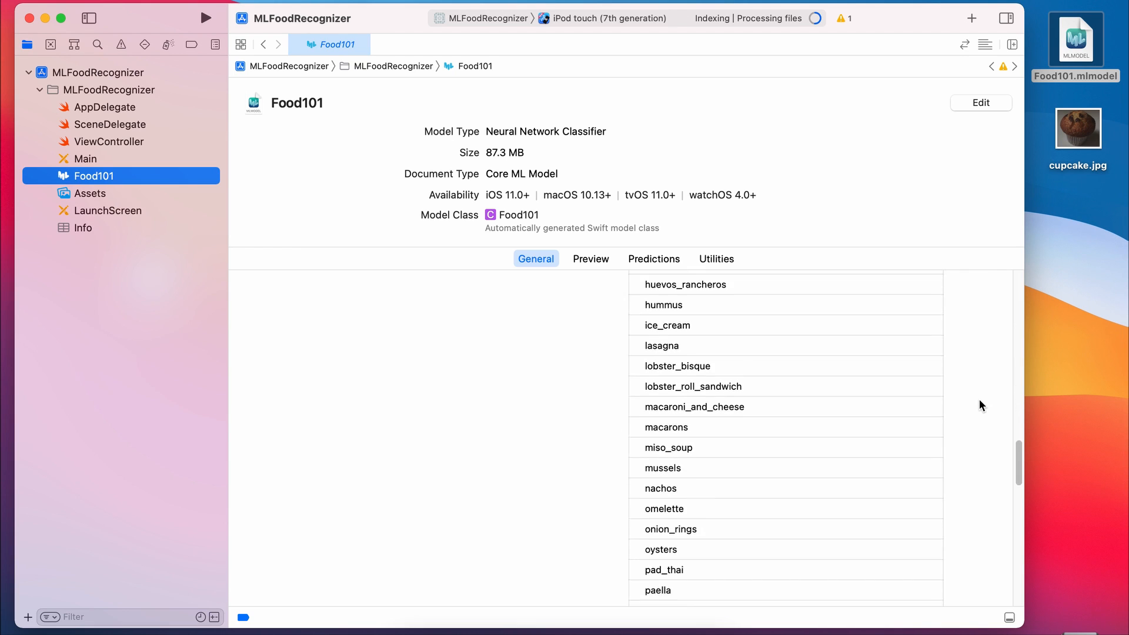
{"action": "scroll", "scroll_direction": "up", "scroll_amount": 3}
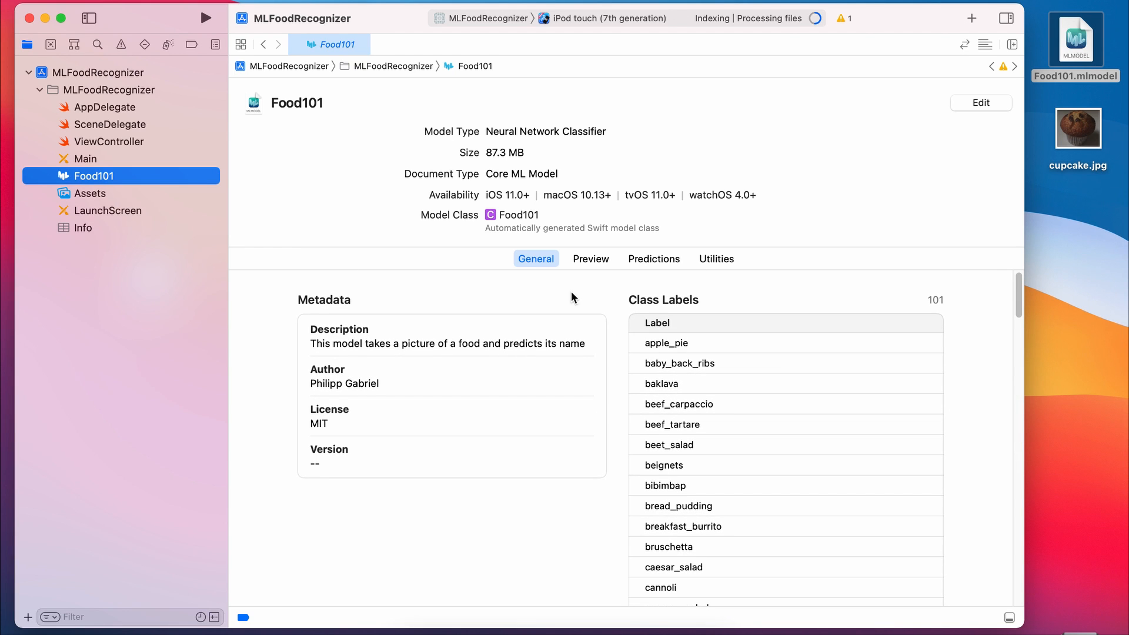
{"action": "left_click", "coordinate": [590, 258]}
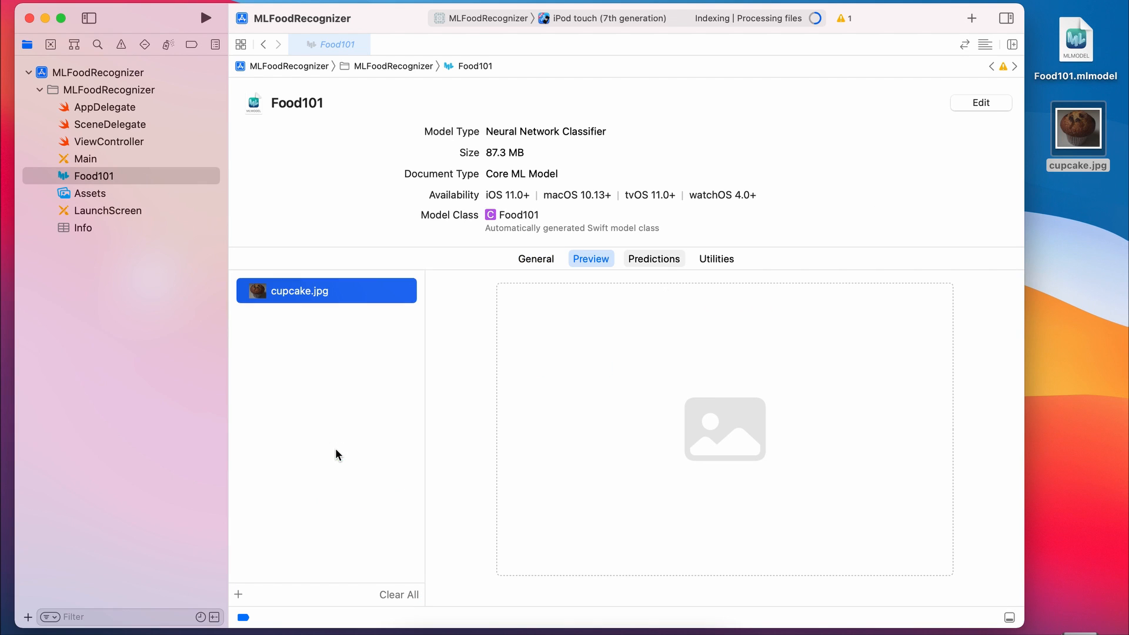
Step: Preview cupcake.jpg in the model, predicted as cup_cakes with 100% confidence
{"action": "left_click", "coordinate": [297, 291]}
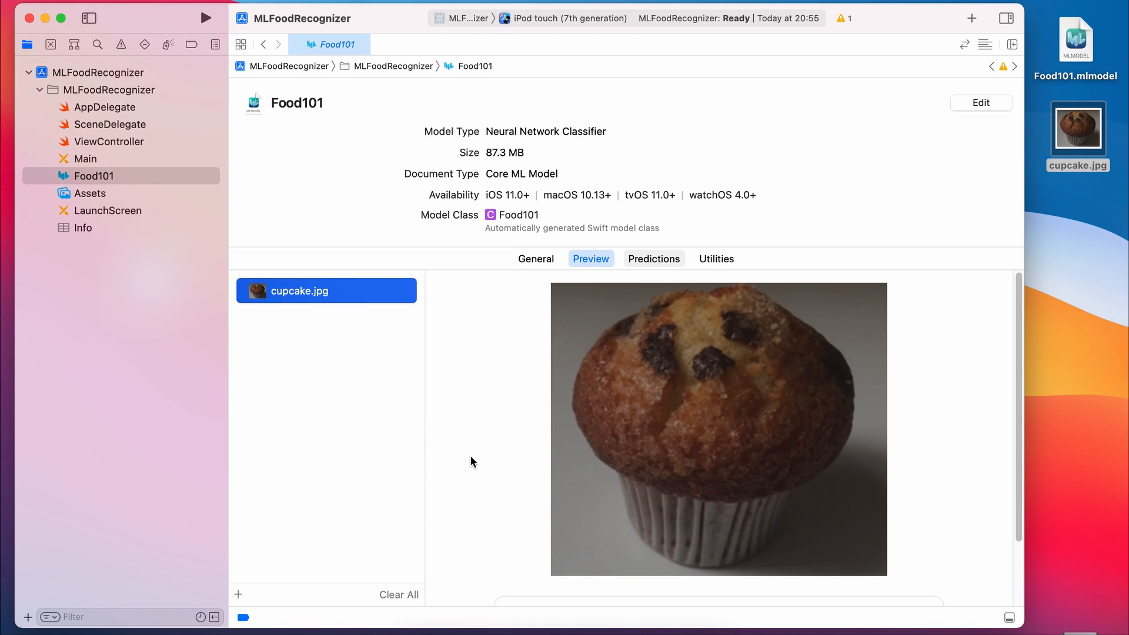
{"action": "scroll", "scroll_direction": "down", "scroll_amount": 3}
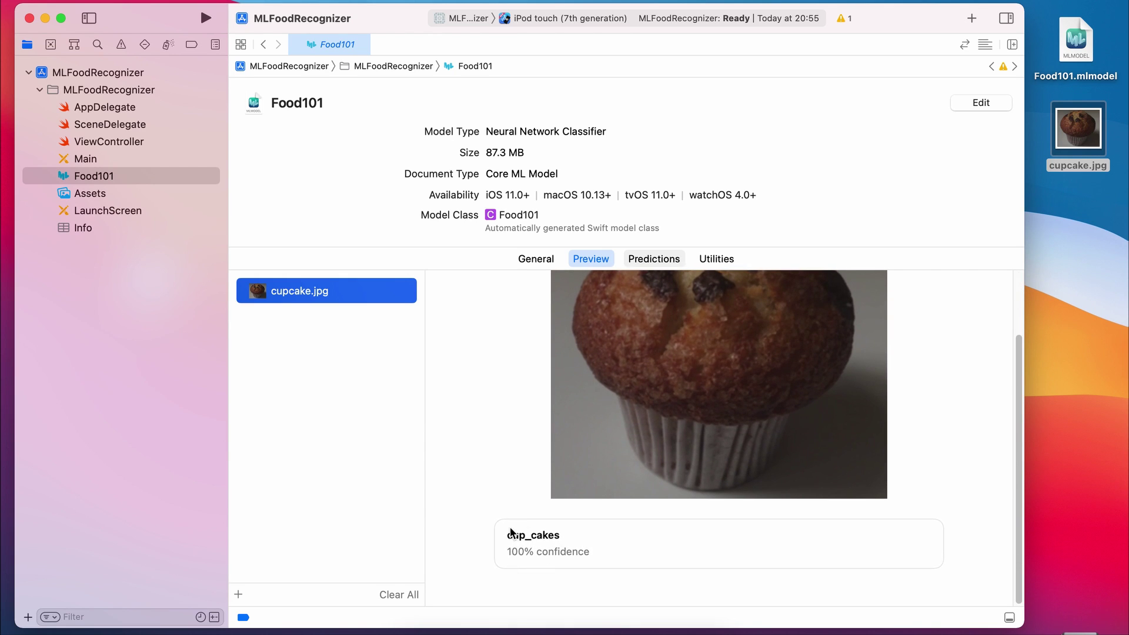
{"action": "mouse_move", "coordinate": [494, 434]}
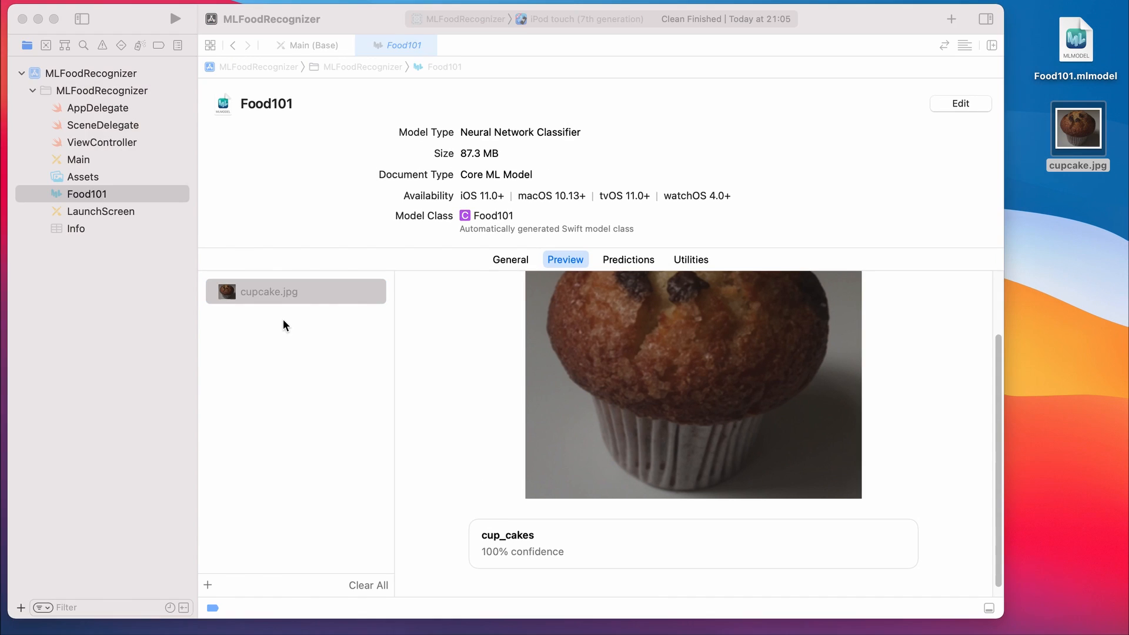
Step: Check the project's iOS Deployment Target and keep it at 14.6
{"action": "left_click", "coordinate": [268, 292]}
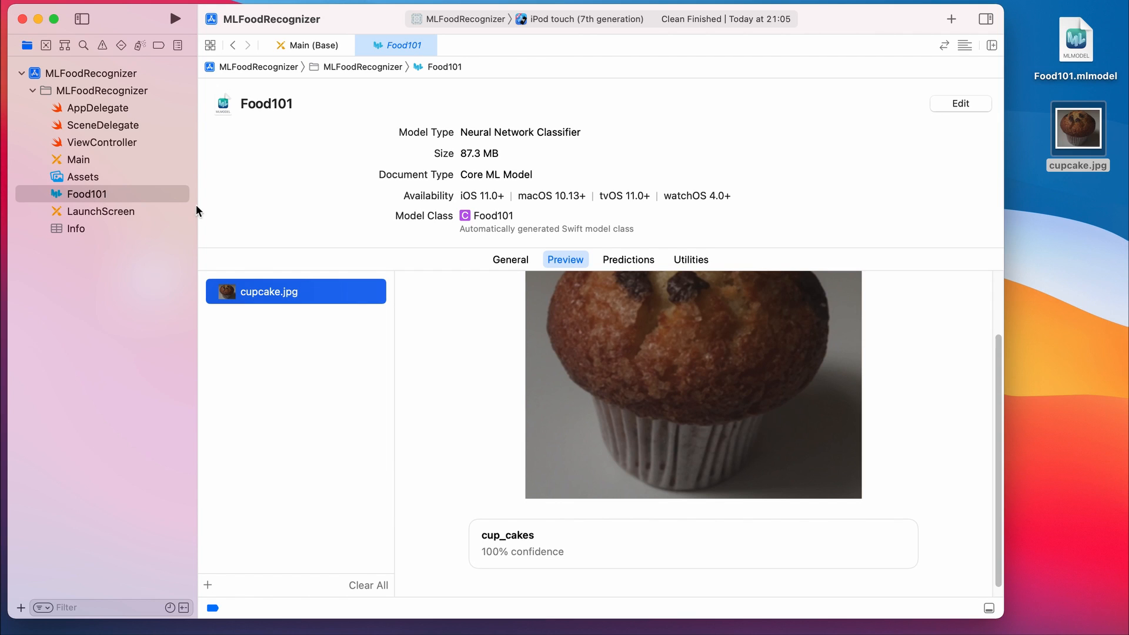
{"action": "left_click", "coordinate": [91, 73]}
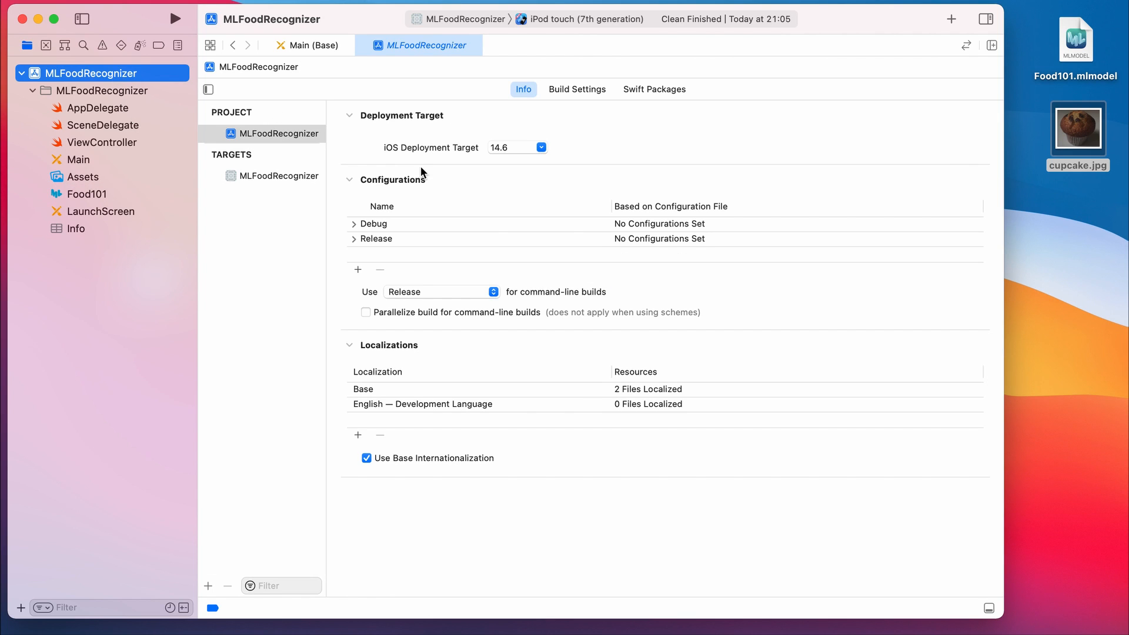
{"action": "left_click", "coordinate": [540, 147]}
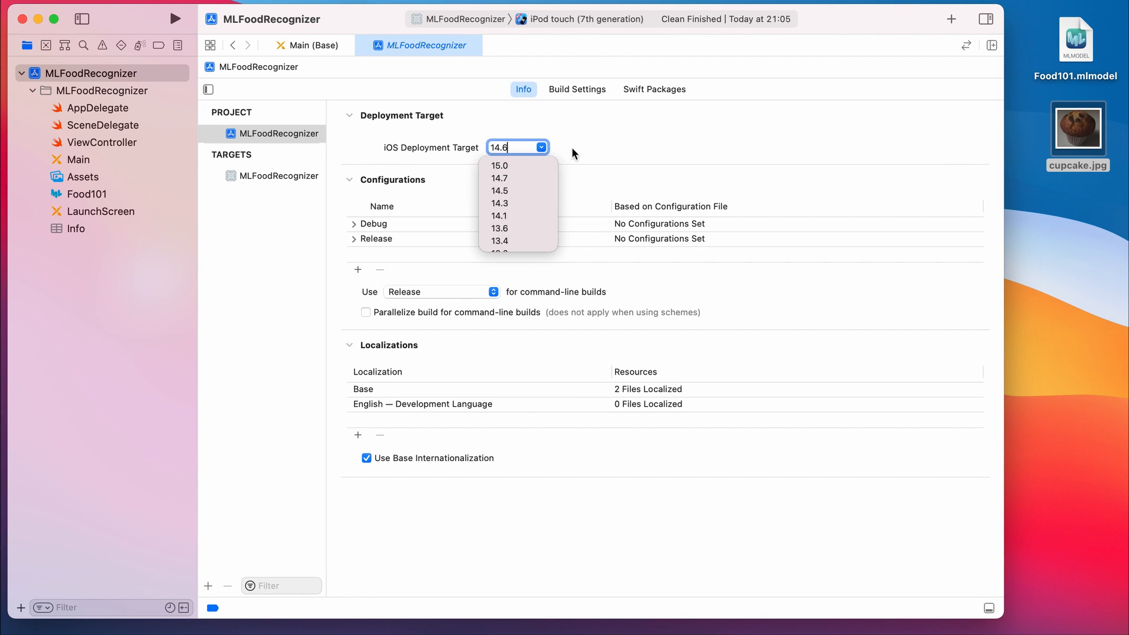
{"action": "left_click", "coordinate": [504, 186]}
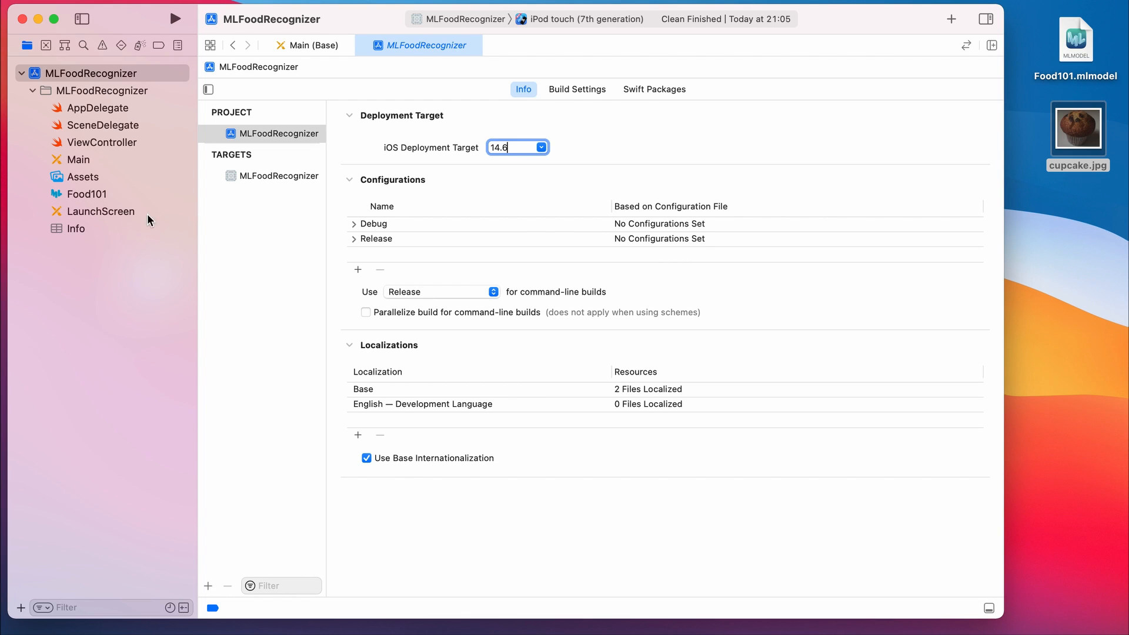
Step: Add Privacy - Camera Usage Description 'Use your camera to classify food' to Info.plist
{"action": "left_click", "coordinate": [76, 228]}
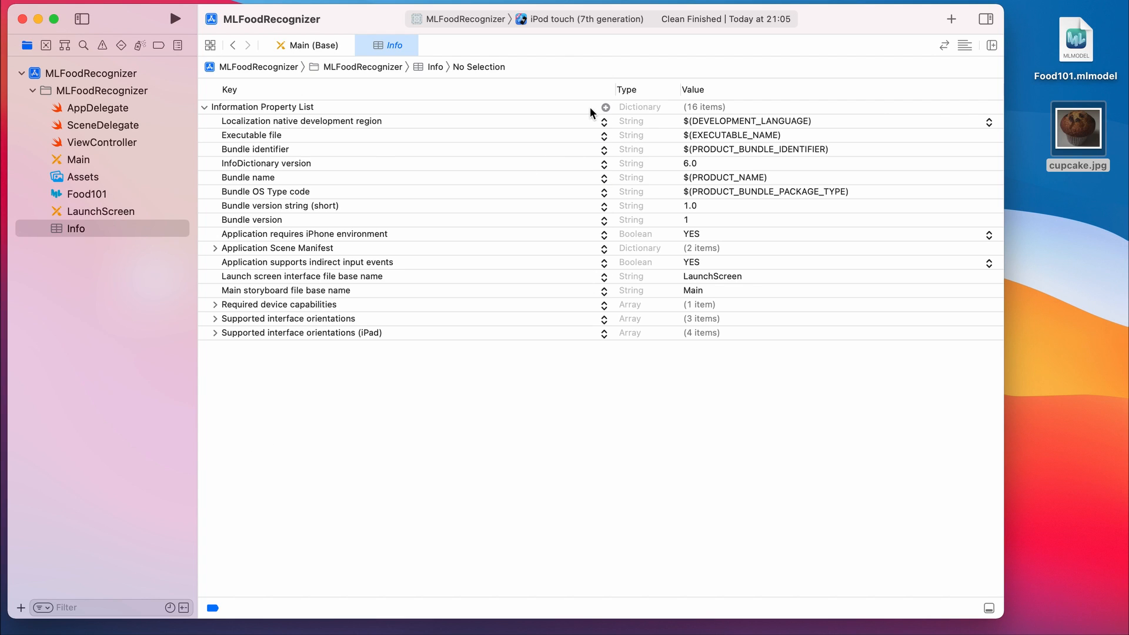
{"action": "left_click", "coordinate": [262, 107]}
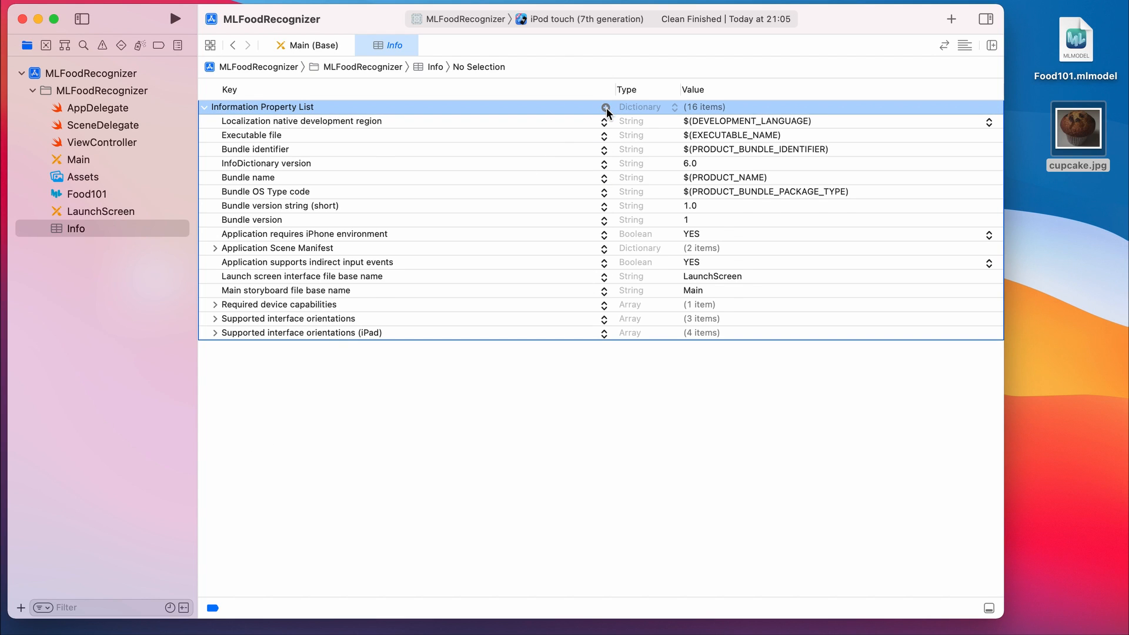
{"action": "left_click", "coordinate": [605, 107]}
{"action": "type", "text": "Privacy - Ca"}
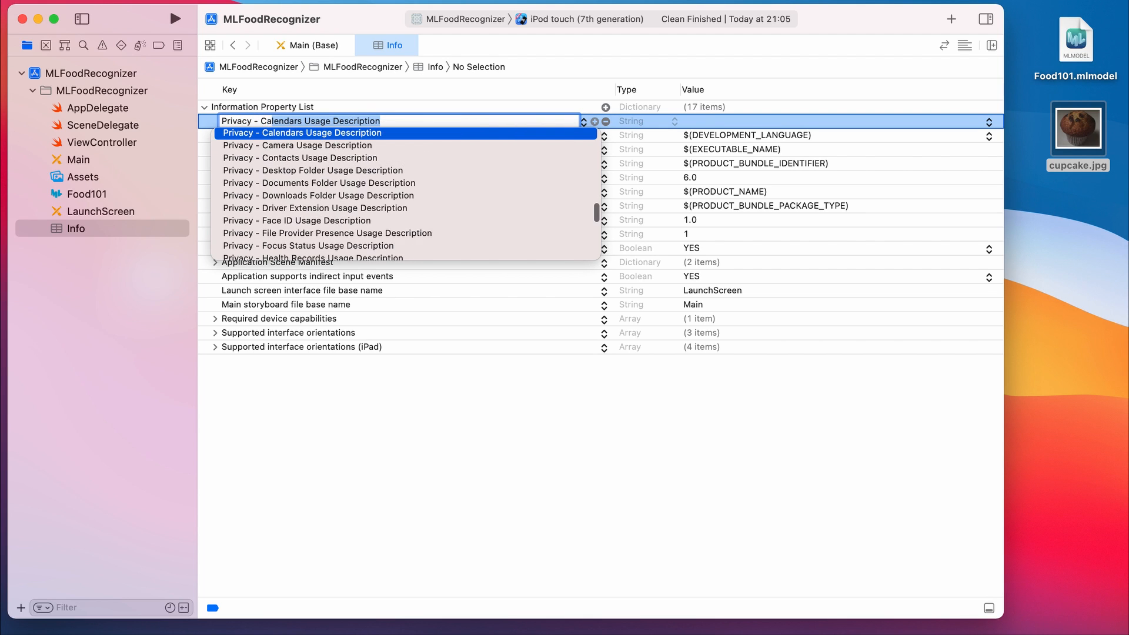
{"action": "left_click", "coordinate": [296, 145]}
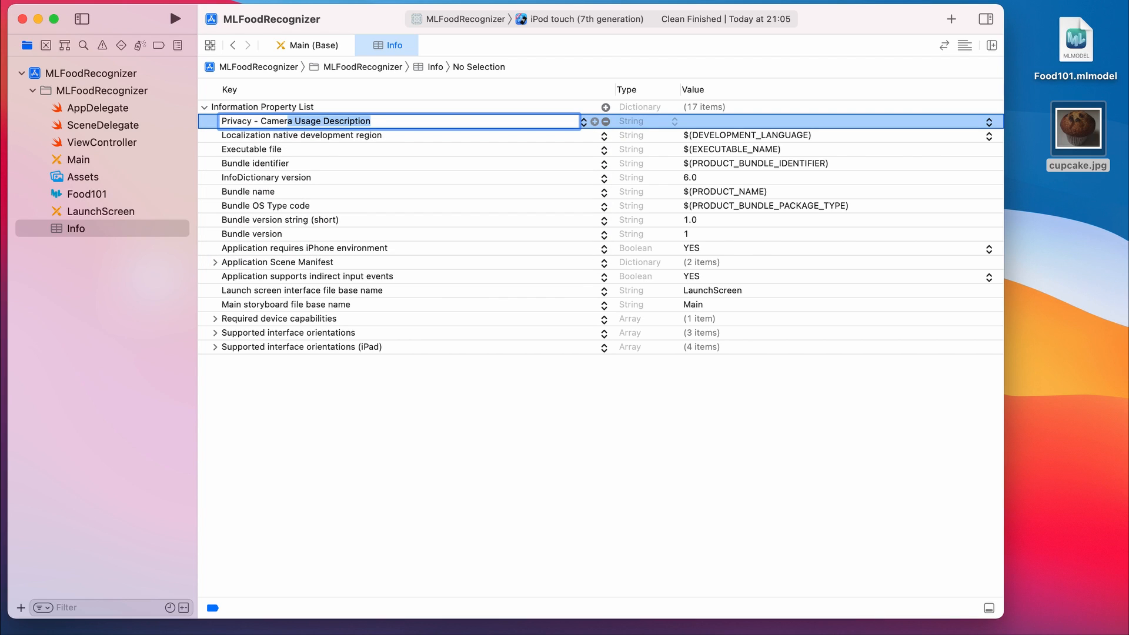
{"action": "left_click", "coordinate": [835, 121]}
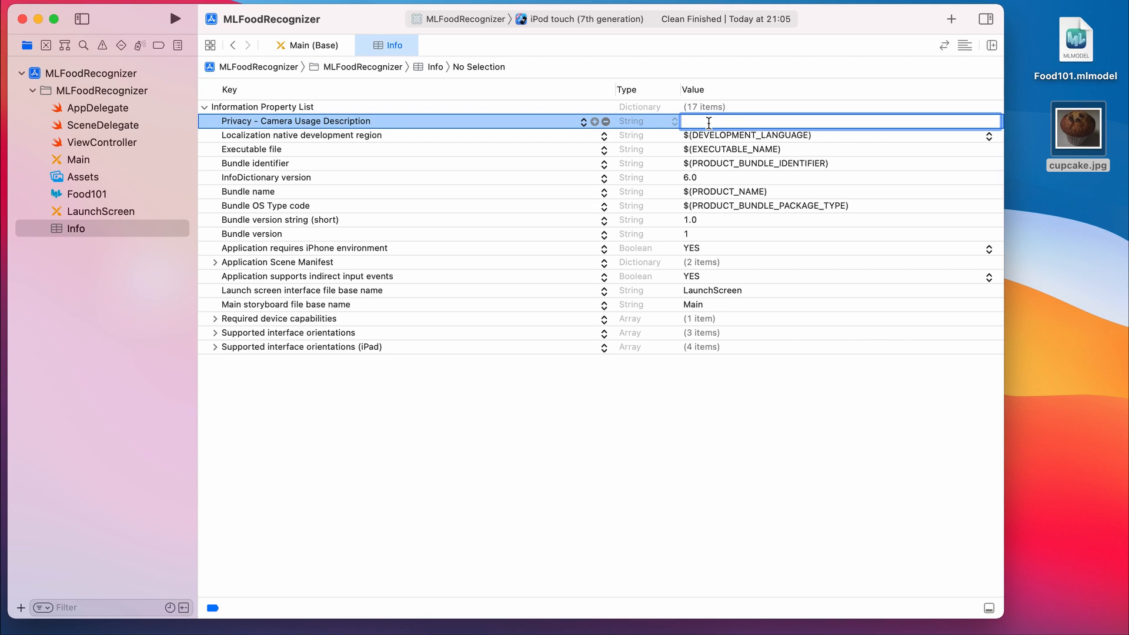
{"action": "type", "text": "Use"}
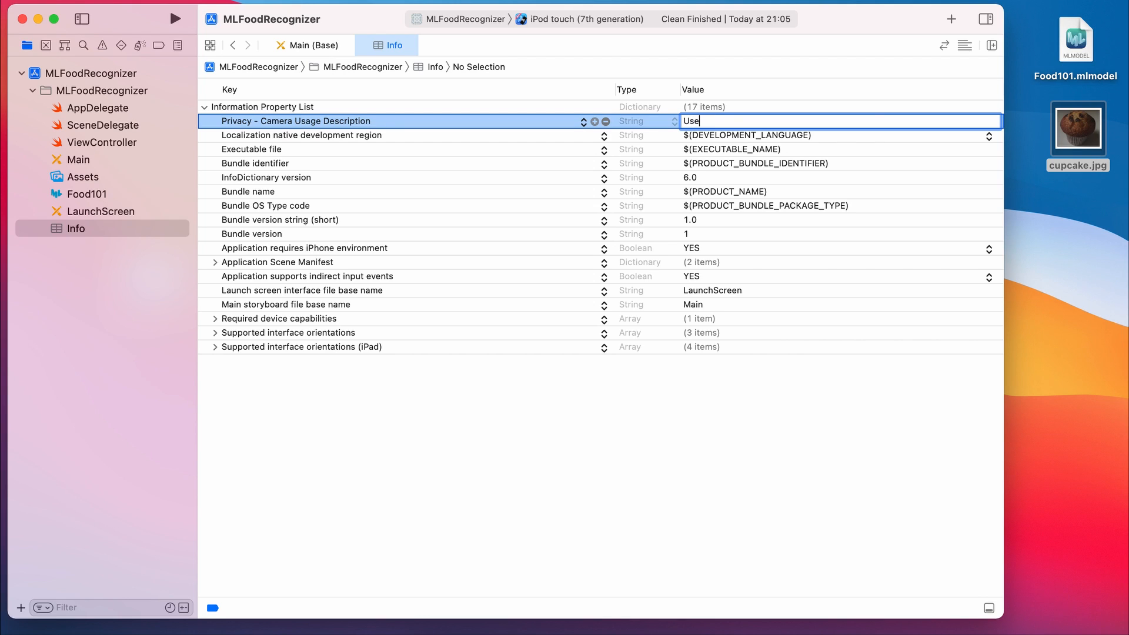
{"action": "type", "text": "your cam"}
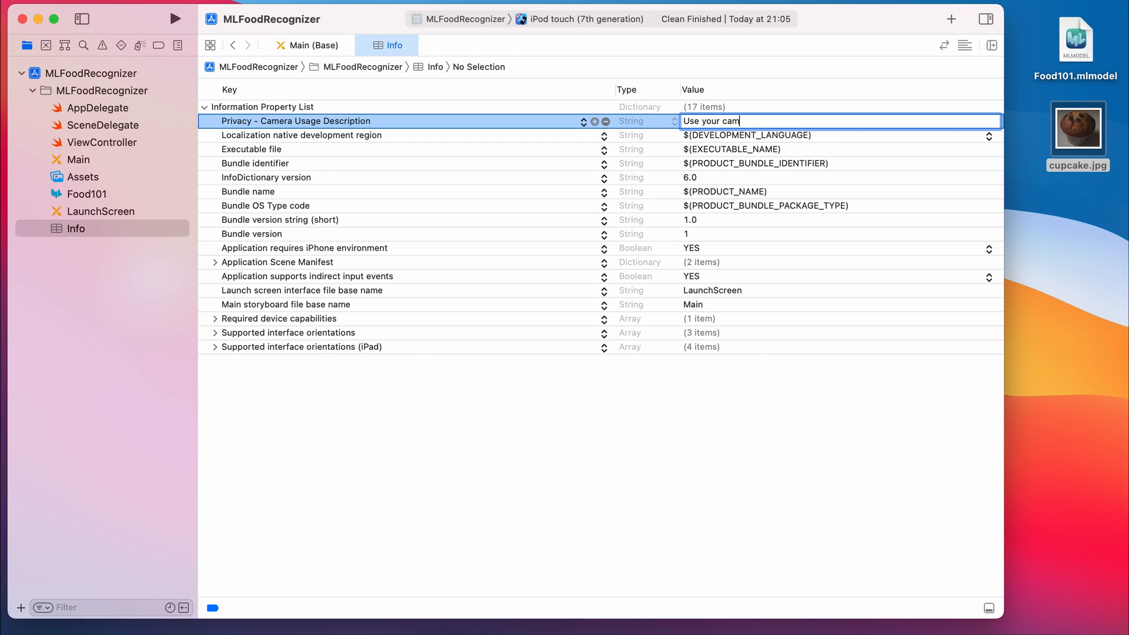
{"action": "type", "text": "era to clas"}
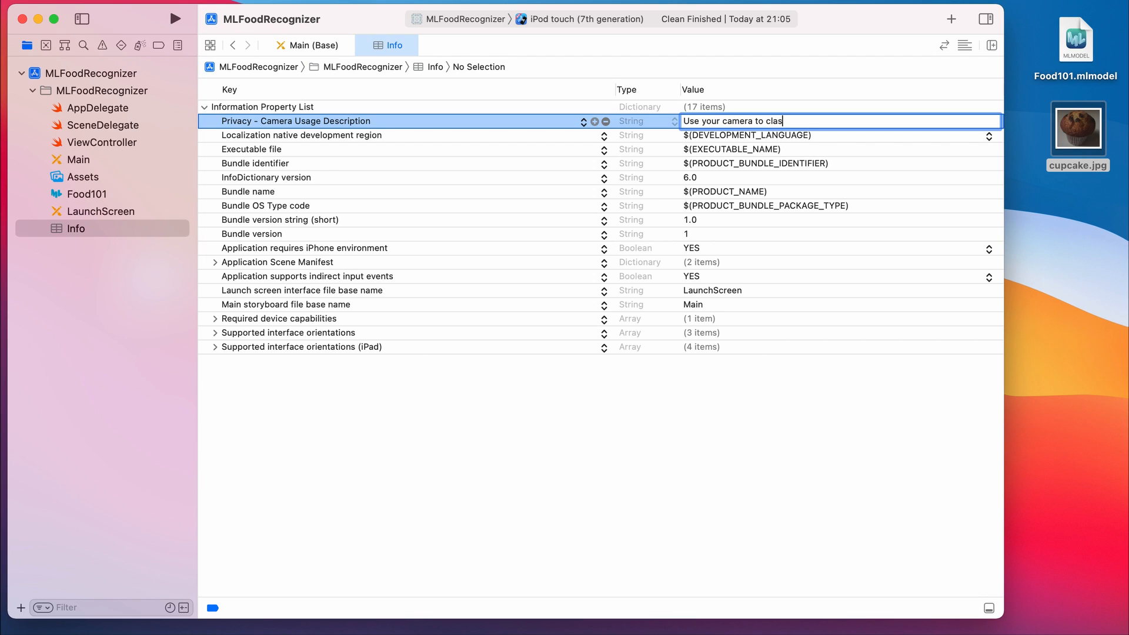
{"action": "type", "text": "sify food."}
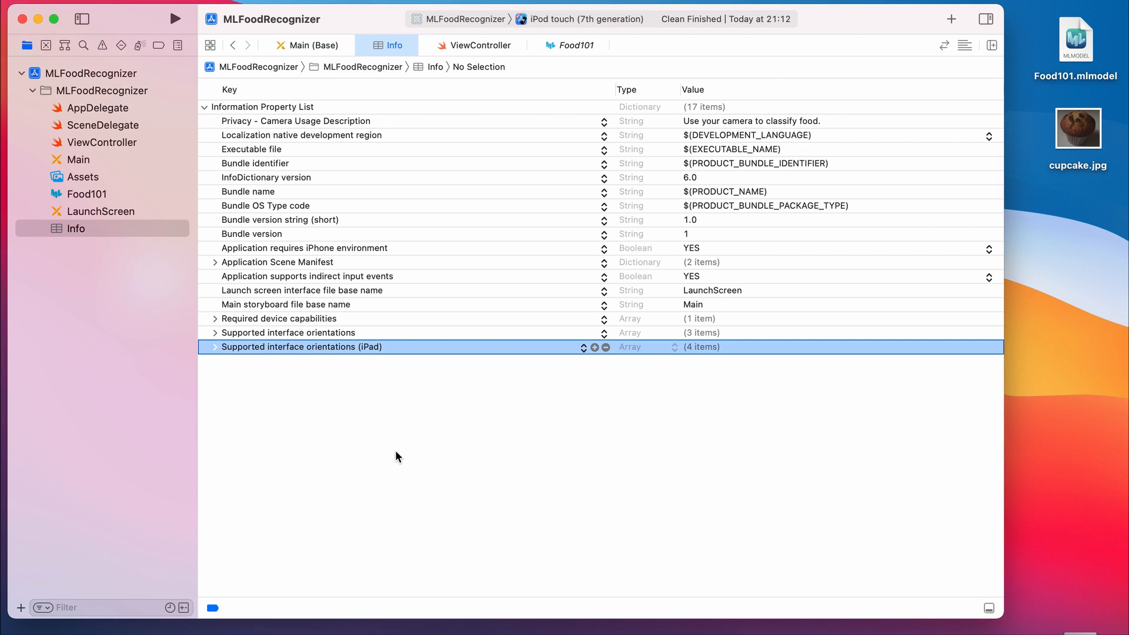
{"action": "mouse_move", "coordinate": [393, 454]}
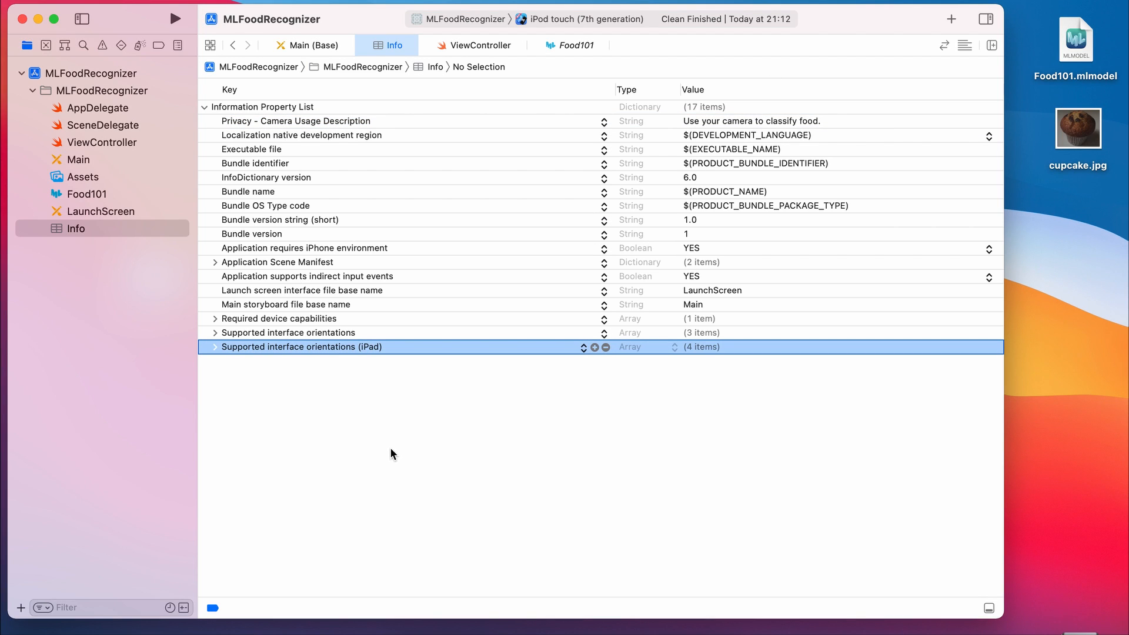
Step: Review ViewController.swift from the video capture setup through Vision setup to the classification label update
{"action": "left_click", "coordinate": [102, 142]}
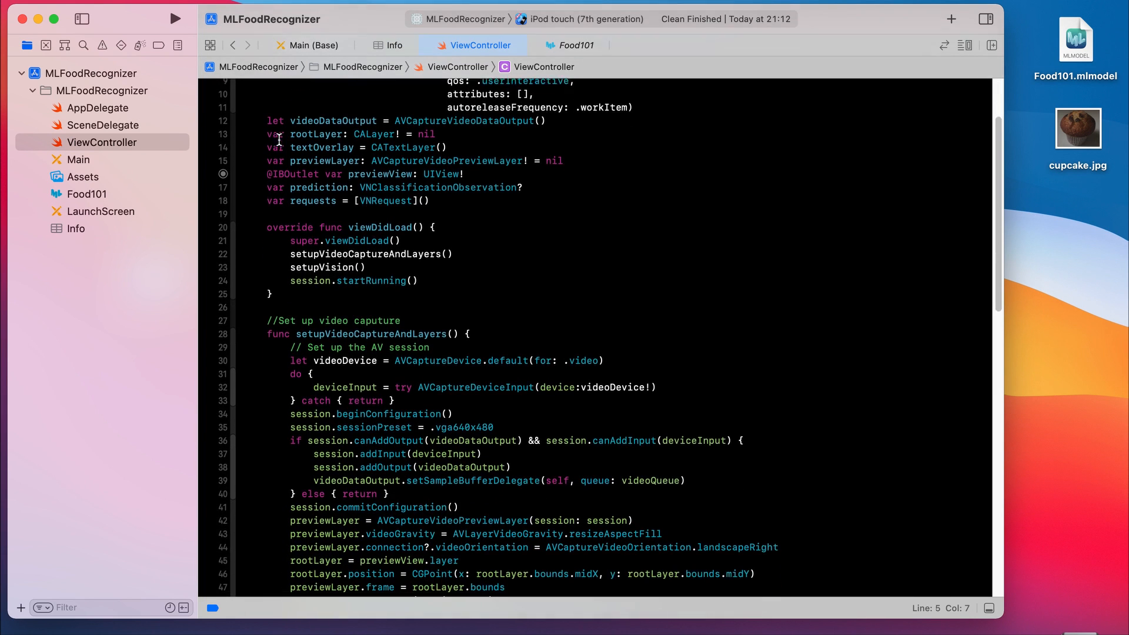
{"action": "scroll", "scroll_direction": "down", "scroll_amount": 3}
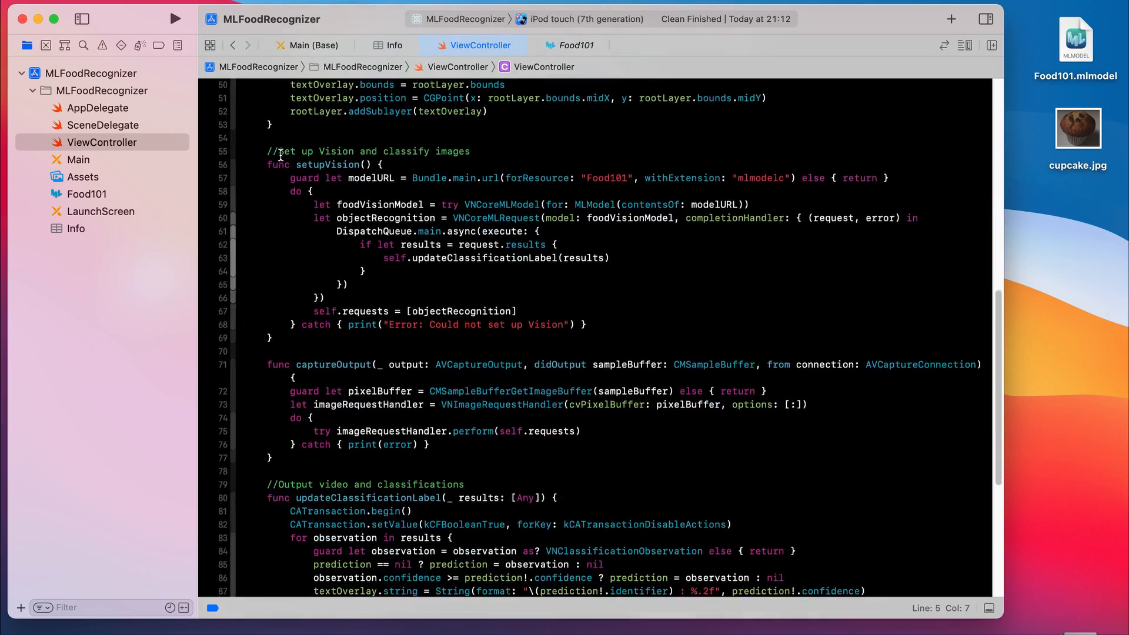
{"action": "scroll", "scroll_direction": "down", "scroll_amount": 3}
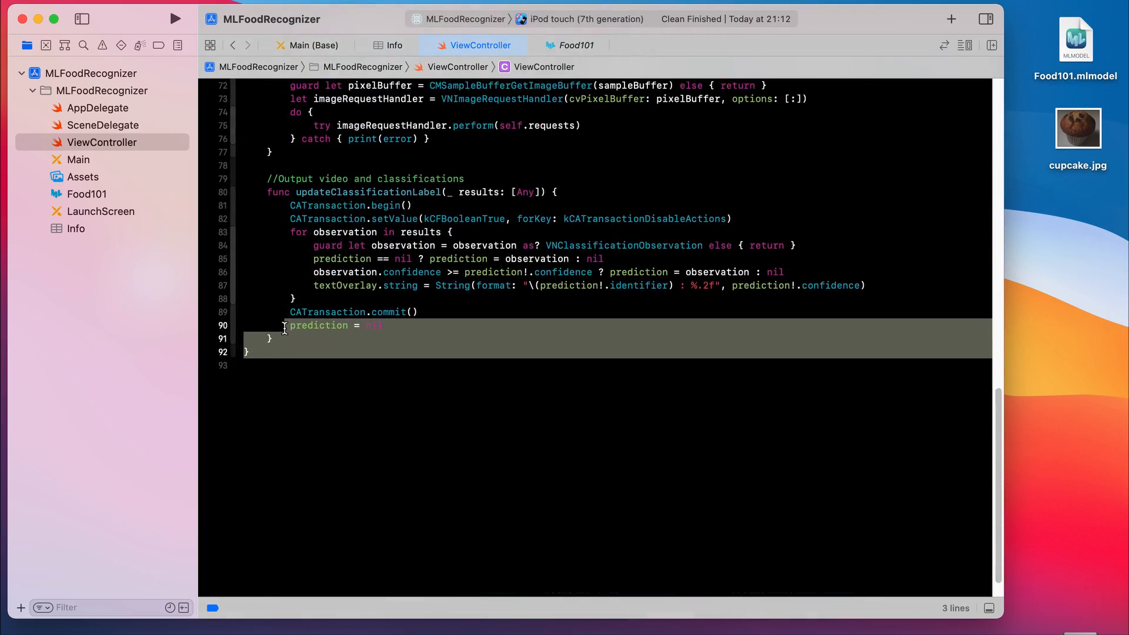
{"action": "scroll", "scroll_direction": "up", "scroll_amount": 3}
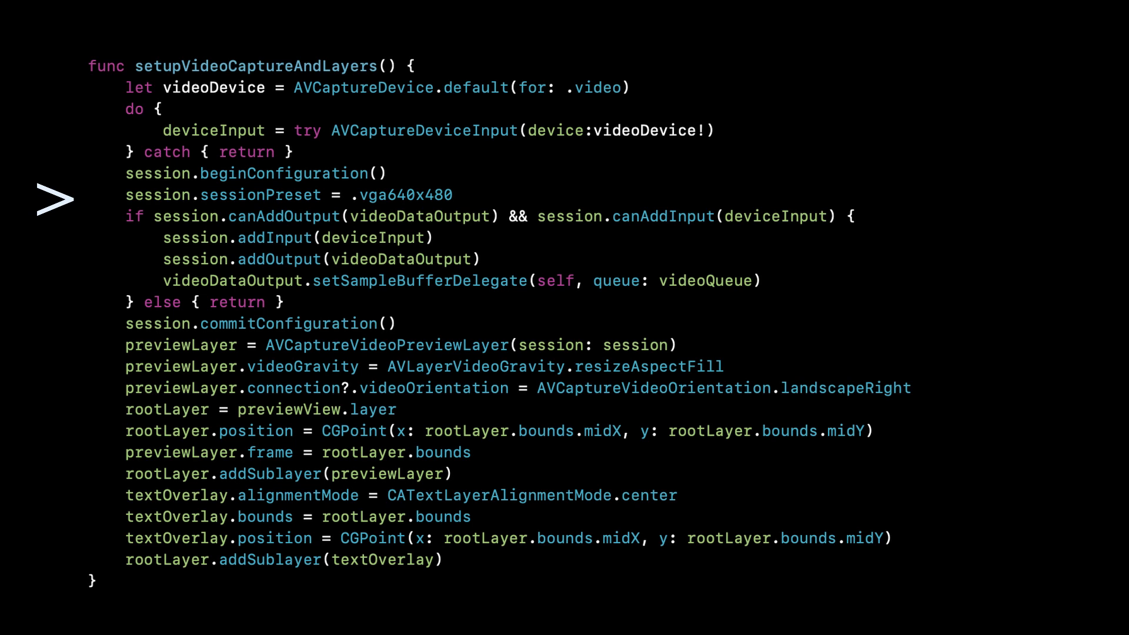
{"action": "mouse_move", "coordinate": [54, 241]}
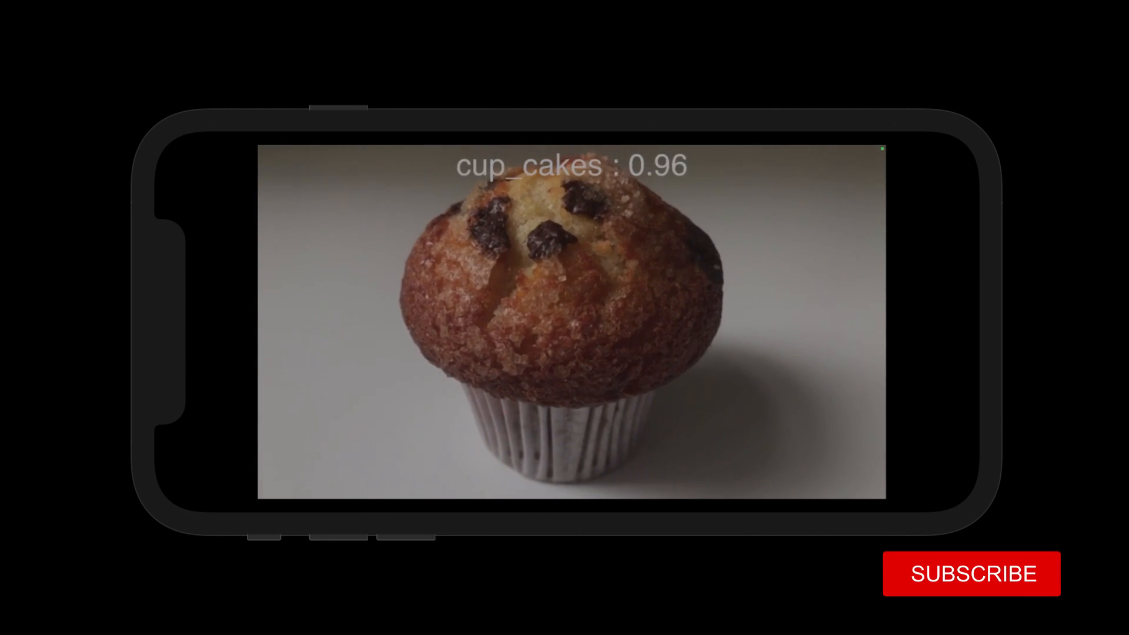
Step: Run MLFoodRecognizer on the iPhone so the camera labels the cupcake cup_cakes at about 0.94 confidence
{"action": "left_click", "coordinate": [972, 572]}
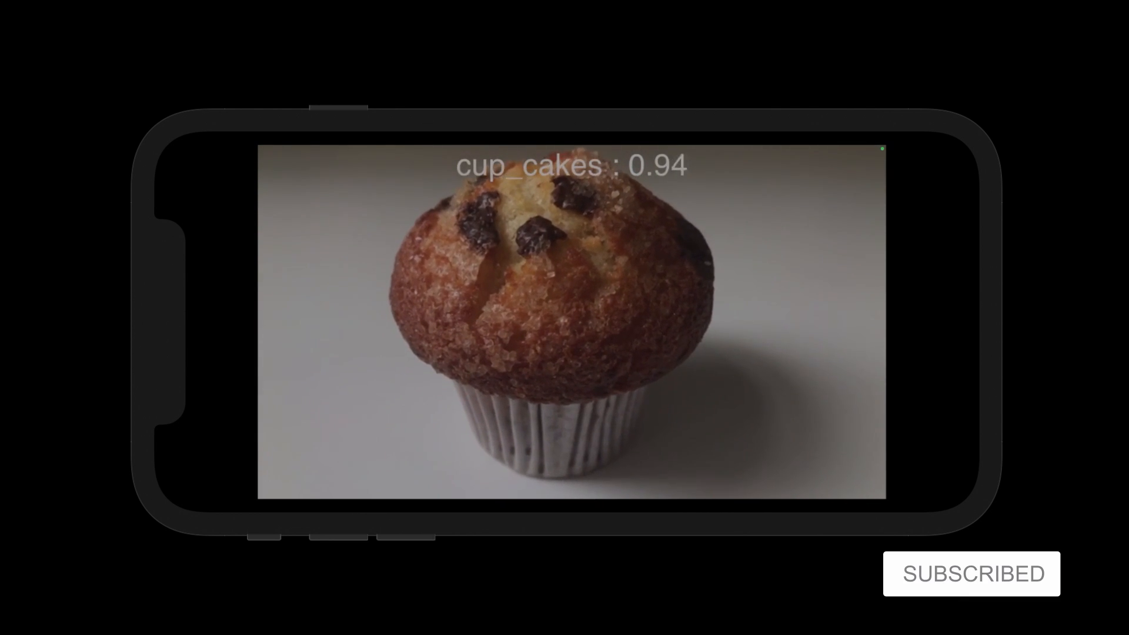